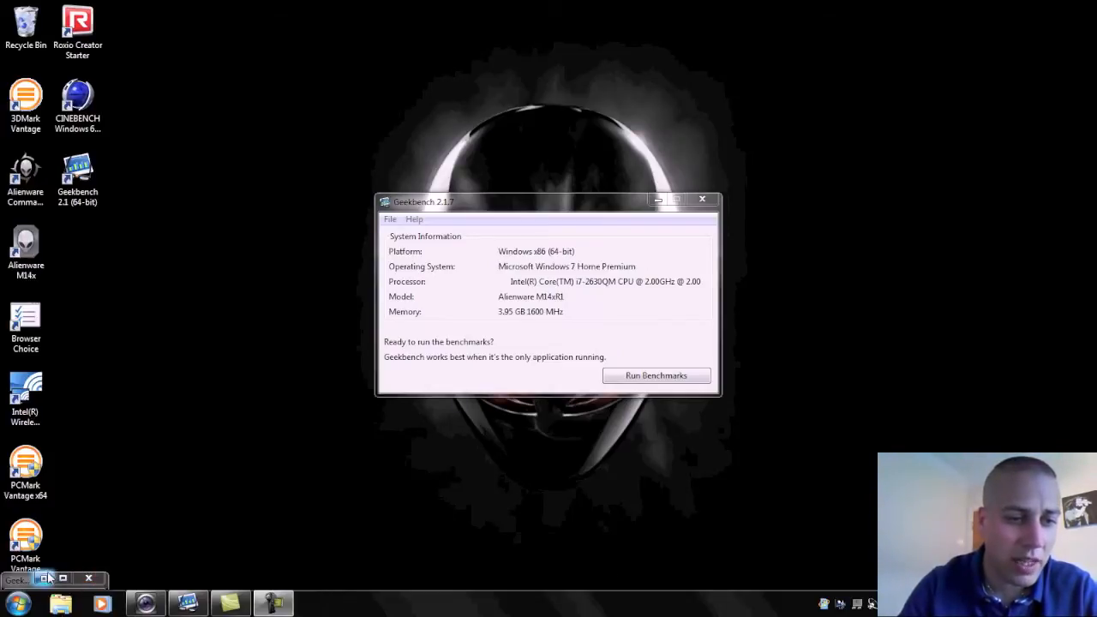
Step: Restore Geekbench Result Details and highlight the Floating Point 12713 and Memory 6123 scores
{"action": "left_click", "coordinate": [657, 375]}
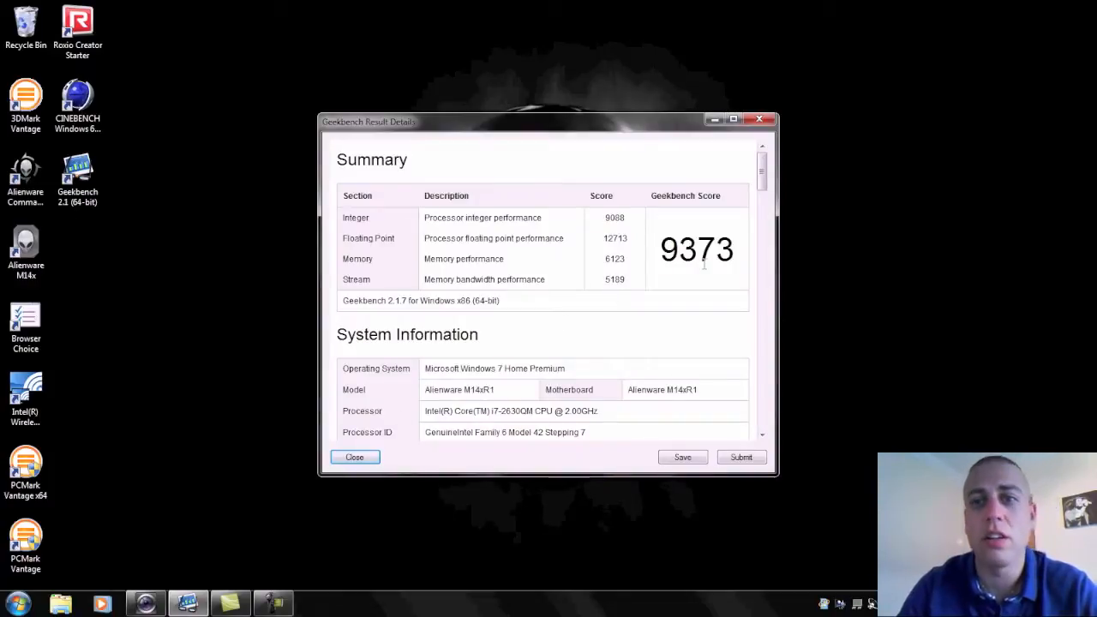
{"action": "mouse_move", "coordinate": [667, 311]}
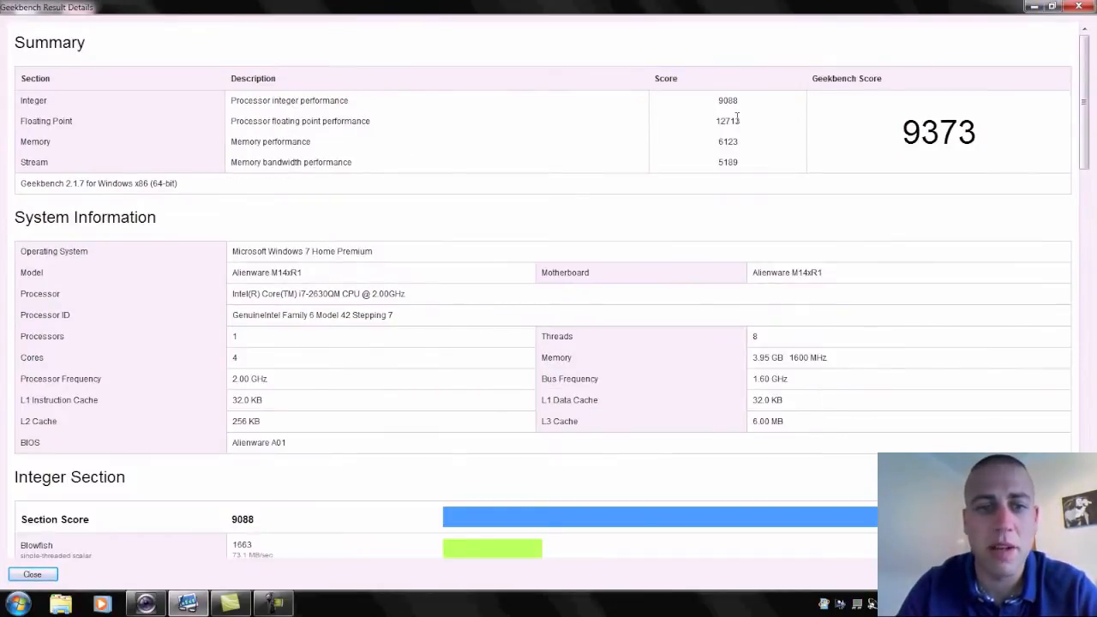
{"action": "mouse_move", "coordinate": [480, 97]}
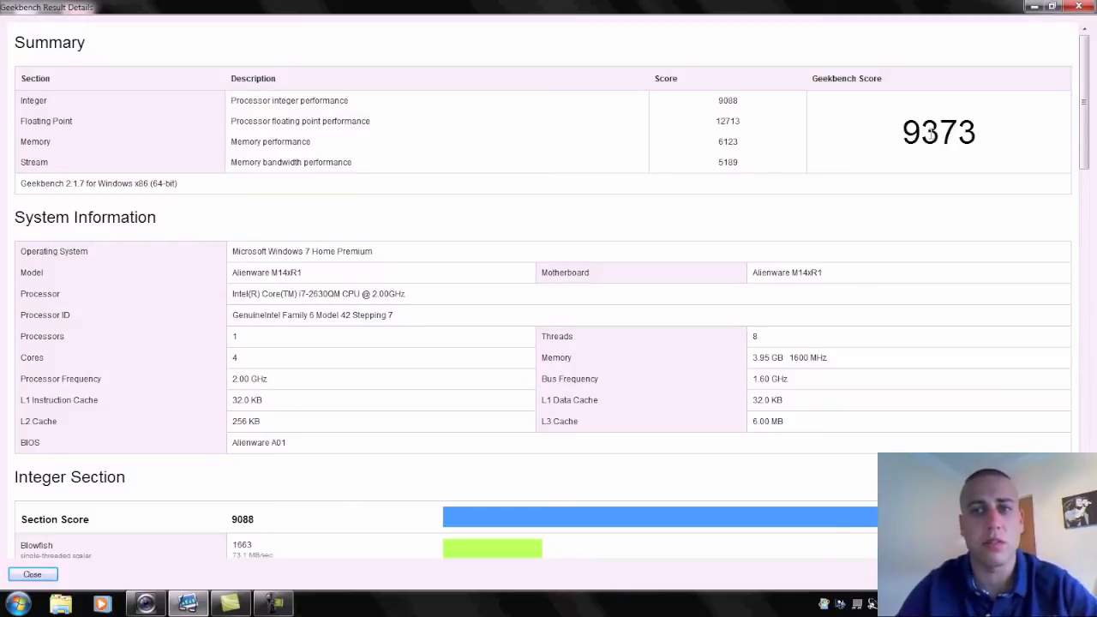
{"action": "mouse_move", "coordinate": [753, 110]}
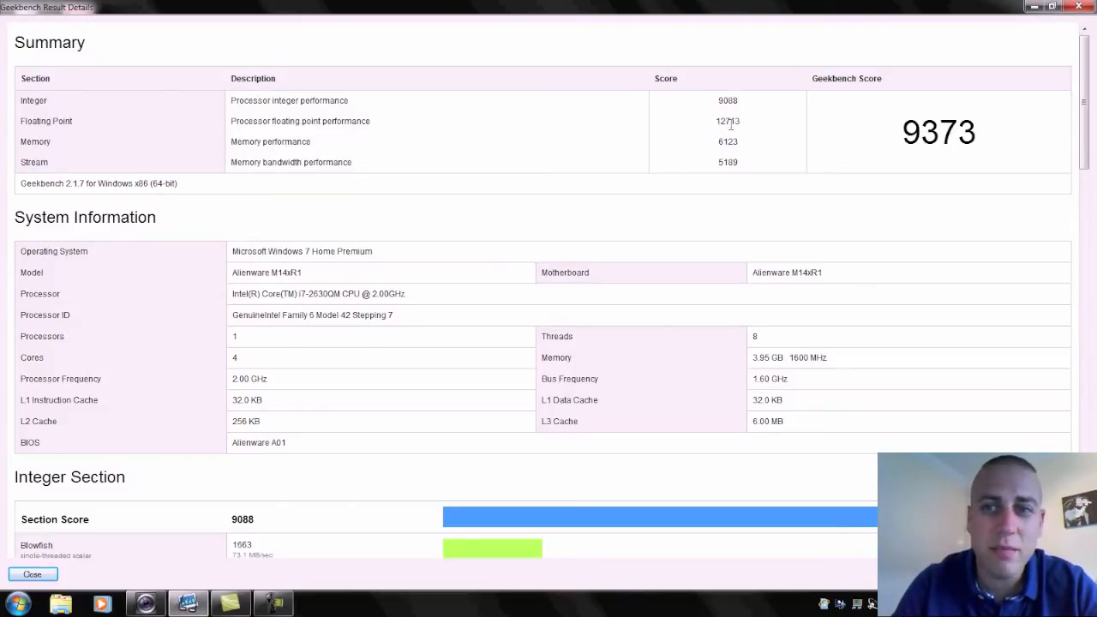
{"action": "mouse_move", "coordinate": [742, 129]}
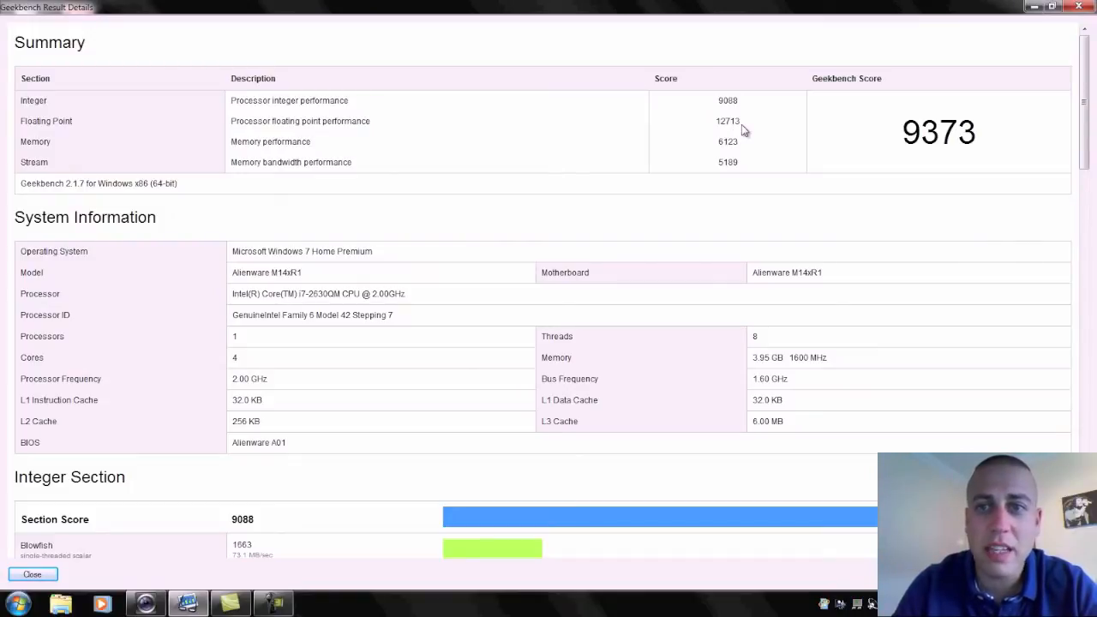
{"action": "double_click", "coordinate": [727, 120]}
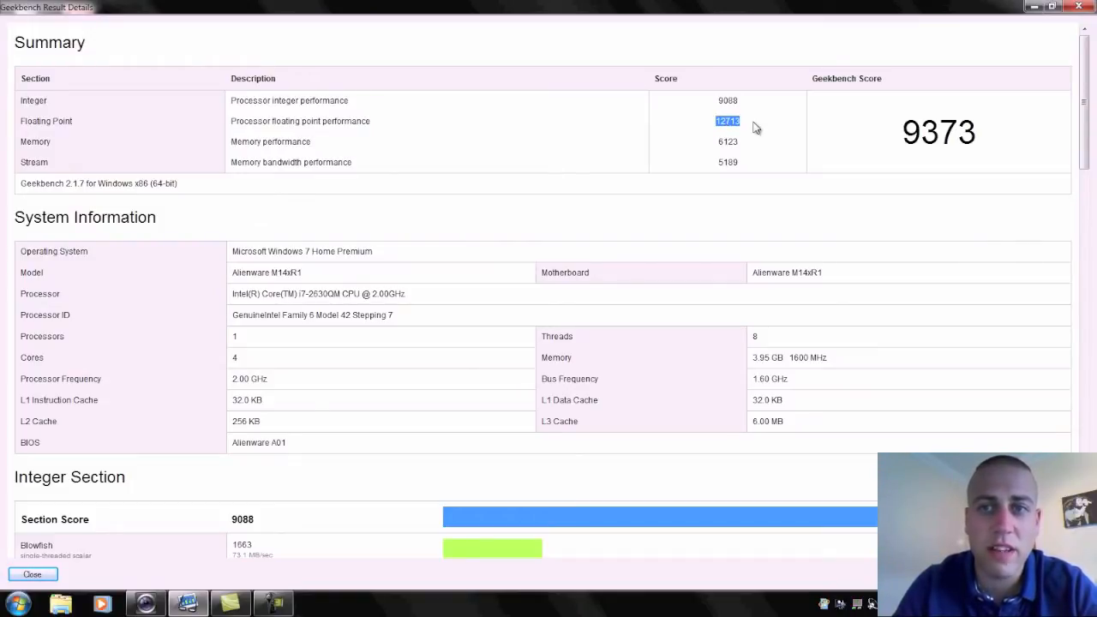
{"action": "mouse_move", "coordinate": [715, 146]}
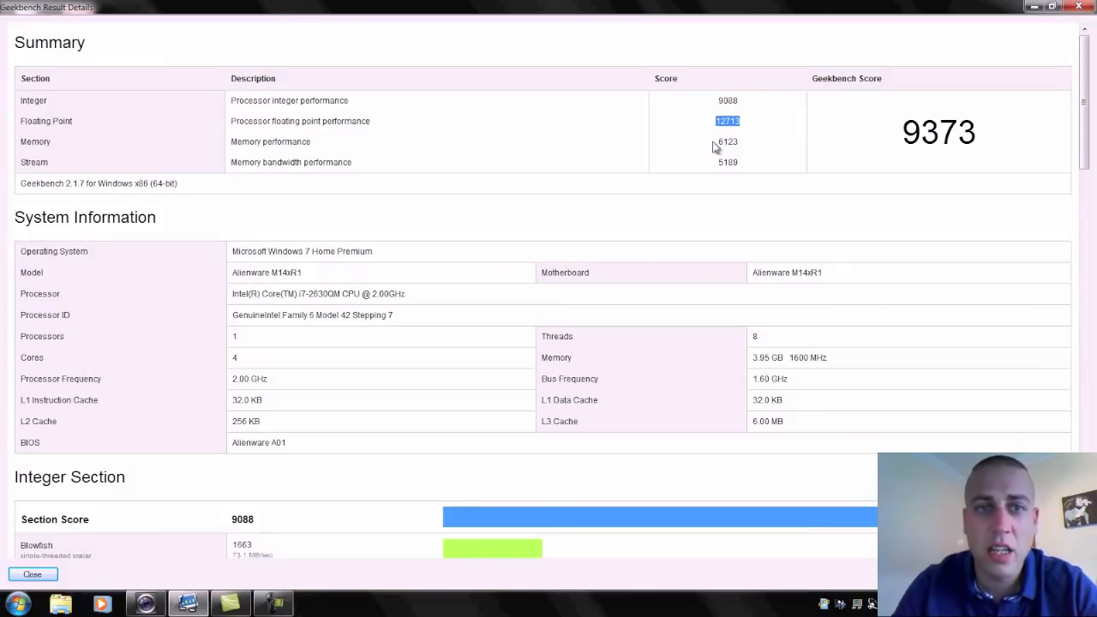
{"action": "left_click", "coordinate": [728, 142]}
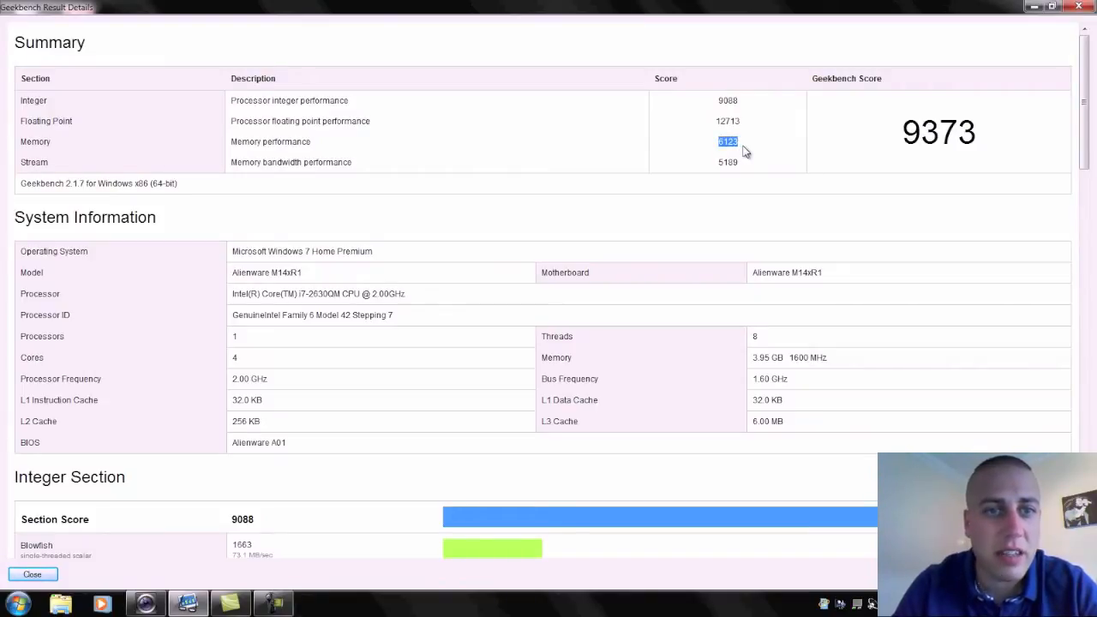
{"action": "mouse_move", "coordinate": [715, 163]}
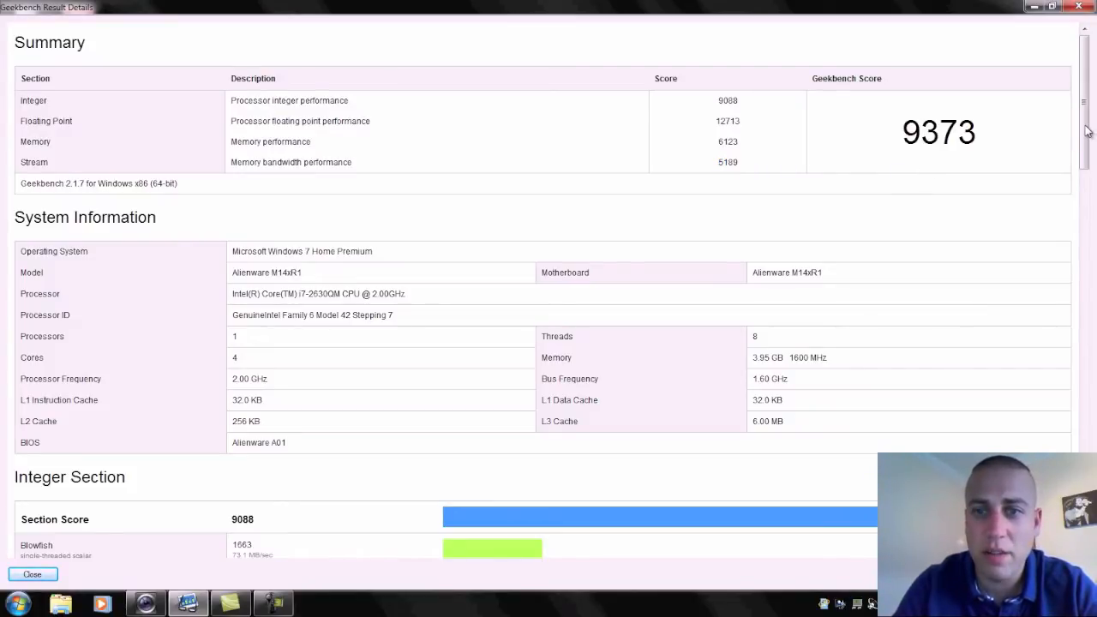
Step: Scroll to the System Information table and the Integer Section with its 9088 score
{"action": "scroll", "scroll_direction": "down", "scroll_amount": 3}
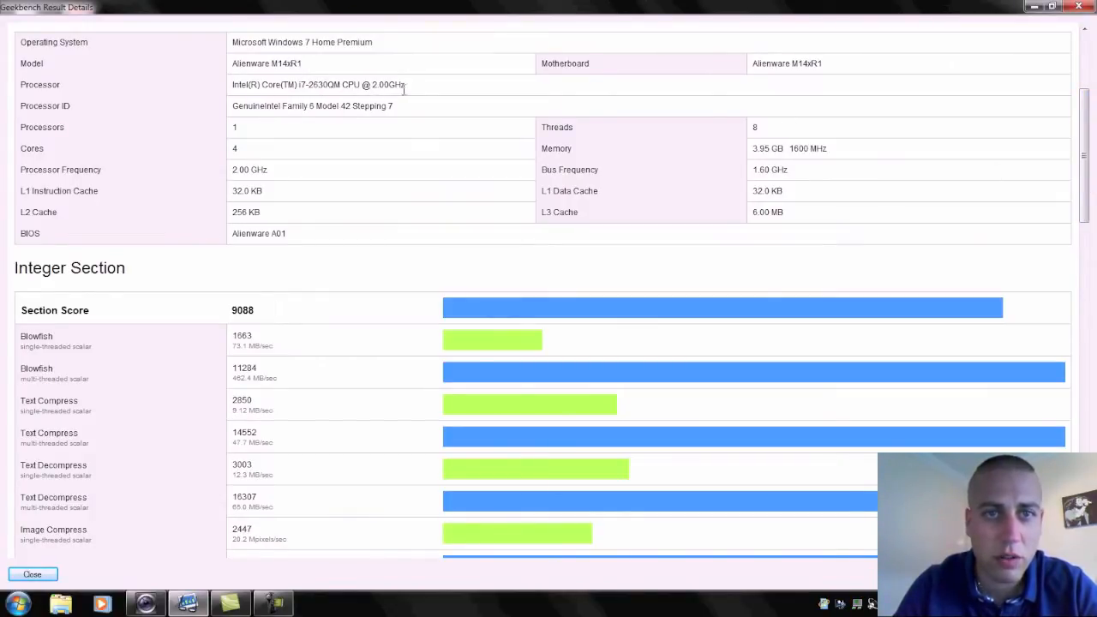
{"action": "mouse_move", "coordinate": [381, 147]}
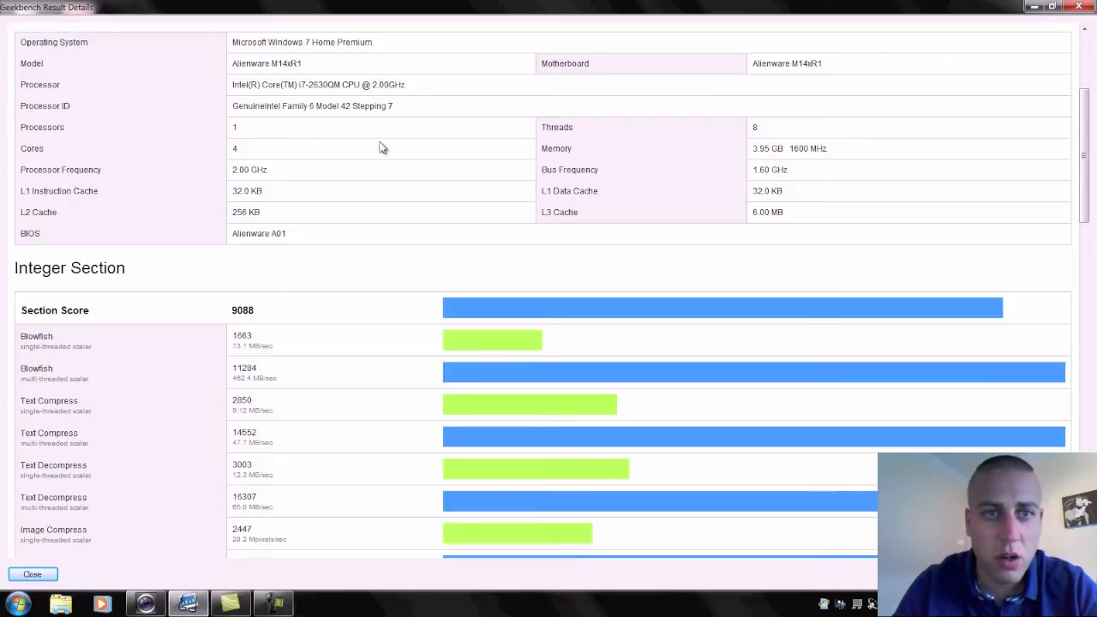
{"action": "mouse_move", "coordinate": [408, 152]}
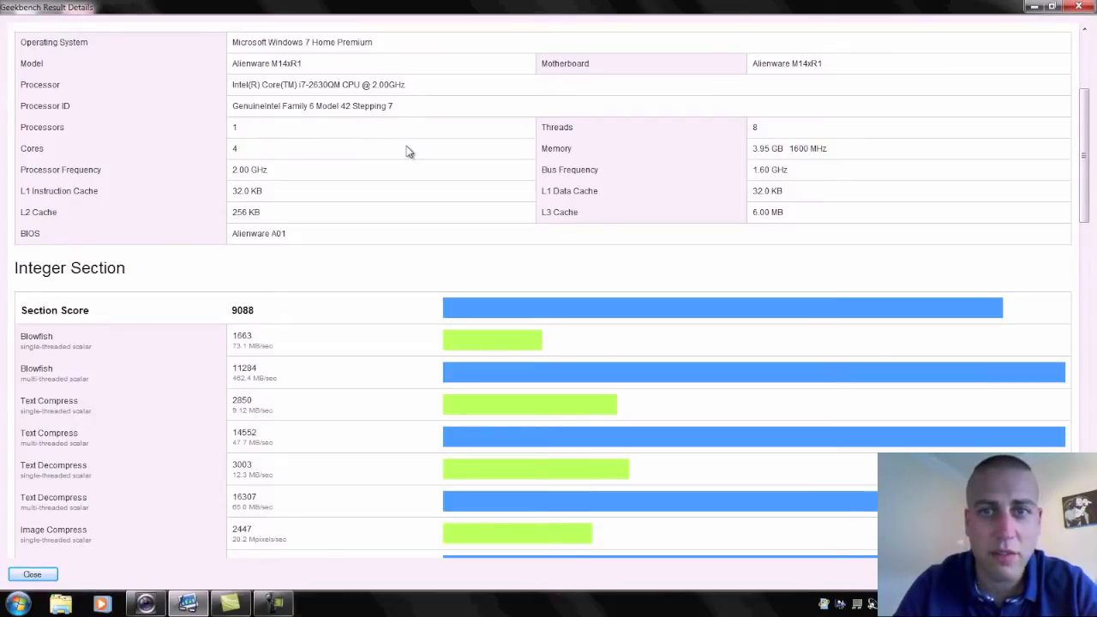
{"action": "mouse_move", "coordinate": [677, 161]}
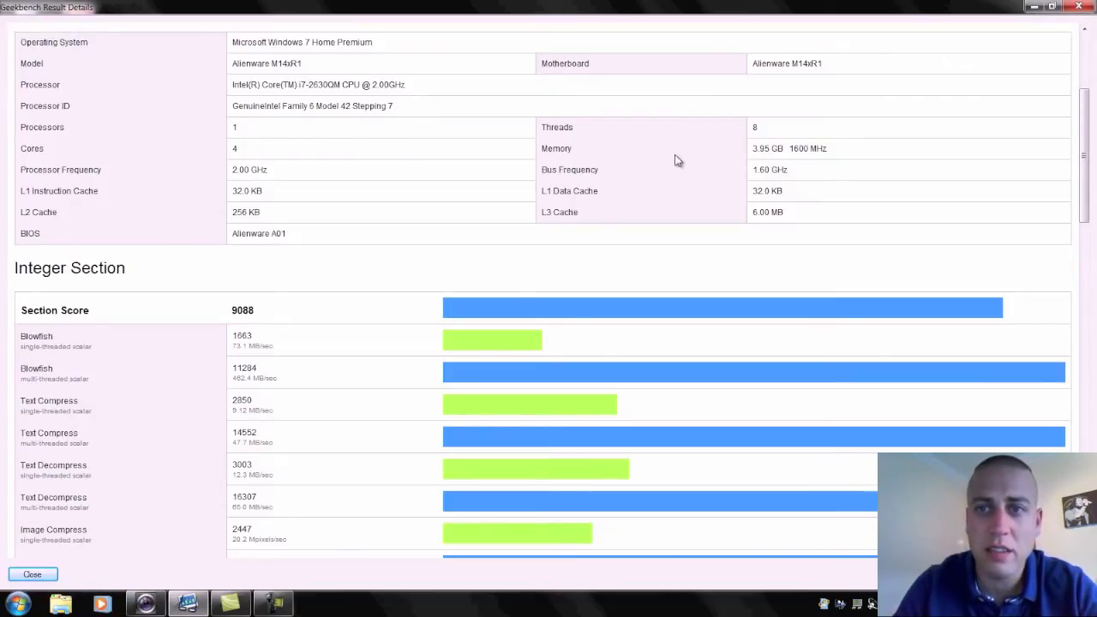
{"action": "mouse_move", "coordinate": [717, 188]}
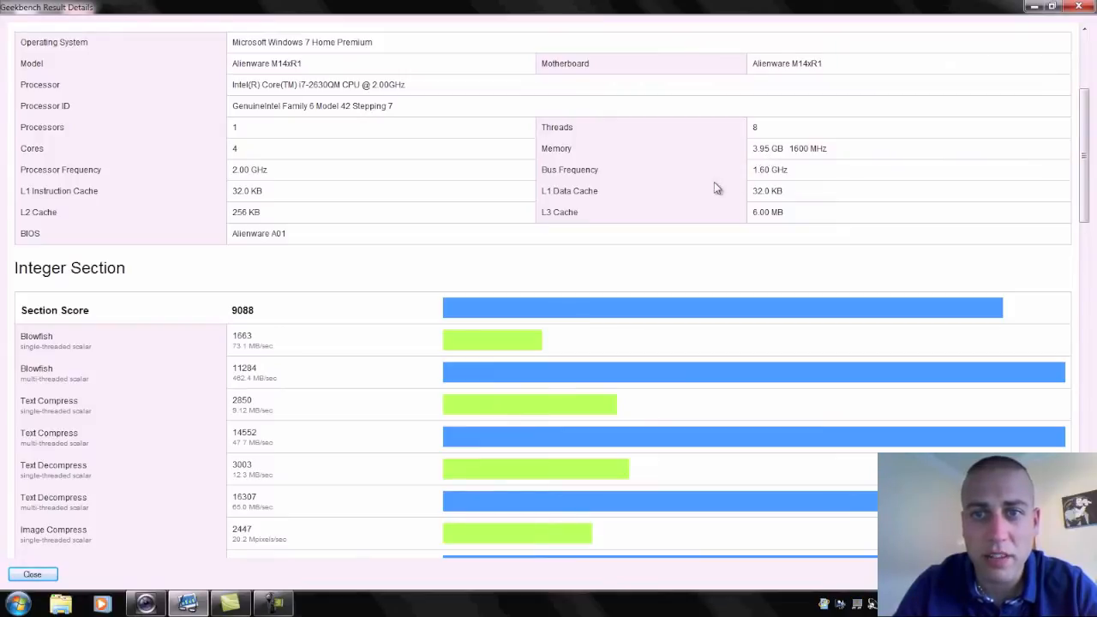
{"action": "mouse_move", "coordinate": [799, 224]}
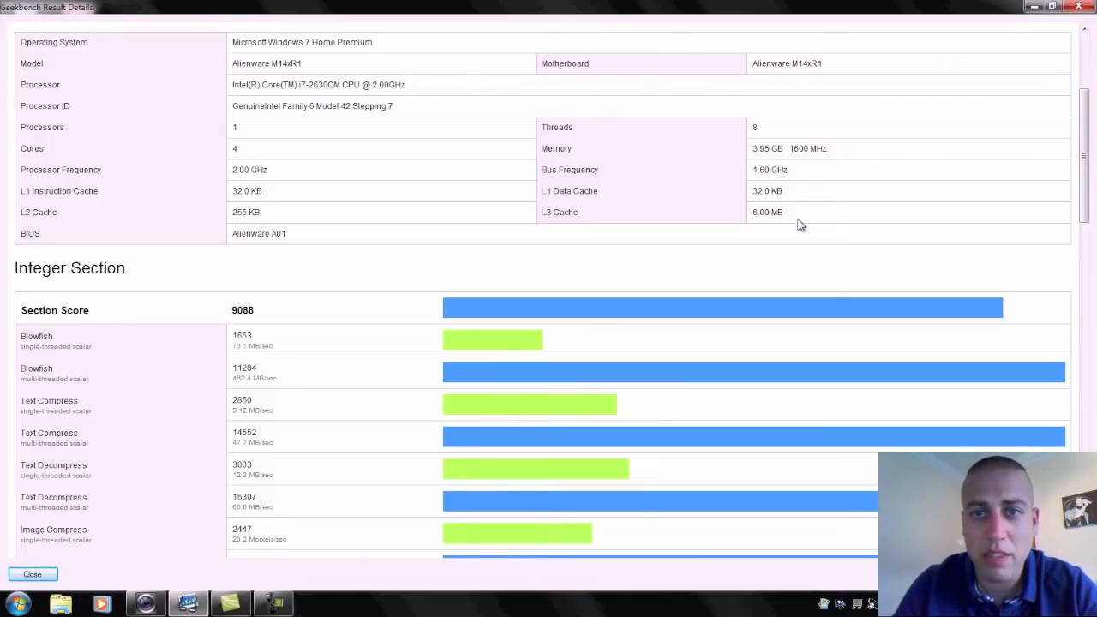
{"action": "mouse_move", "coordinate": [833, 222]}
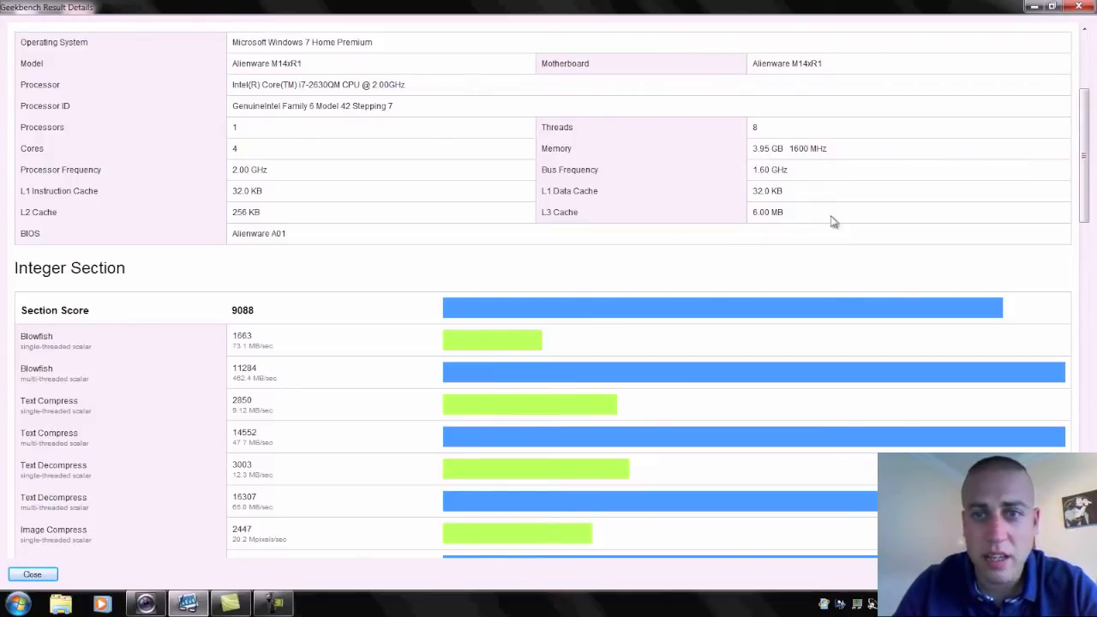
{"action": "mouse_move", "coordinate": [1002, 221]}
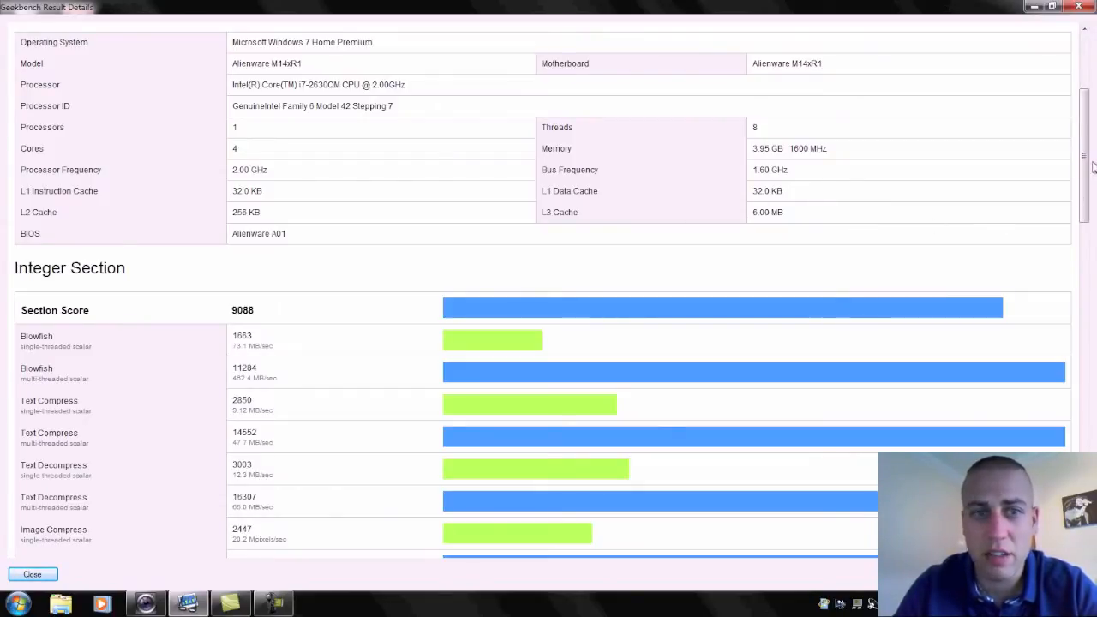
Step: Scroll through the Memory and Stream results to Stream Triad, then show the online 9373 result
{"action": "scroll", "scroll_direction": "down", "scroll_amount": 3}
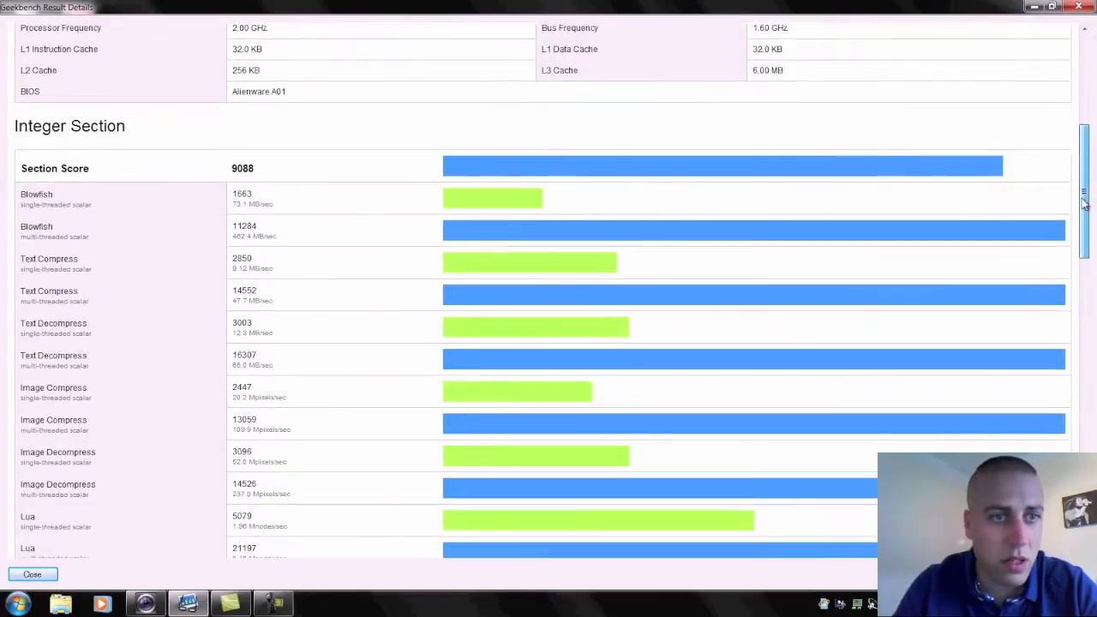
{"action": "scroll", "scroll_direction": "down", "scroll_amount": 3}
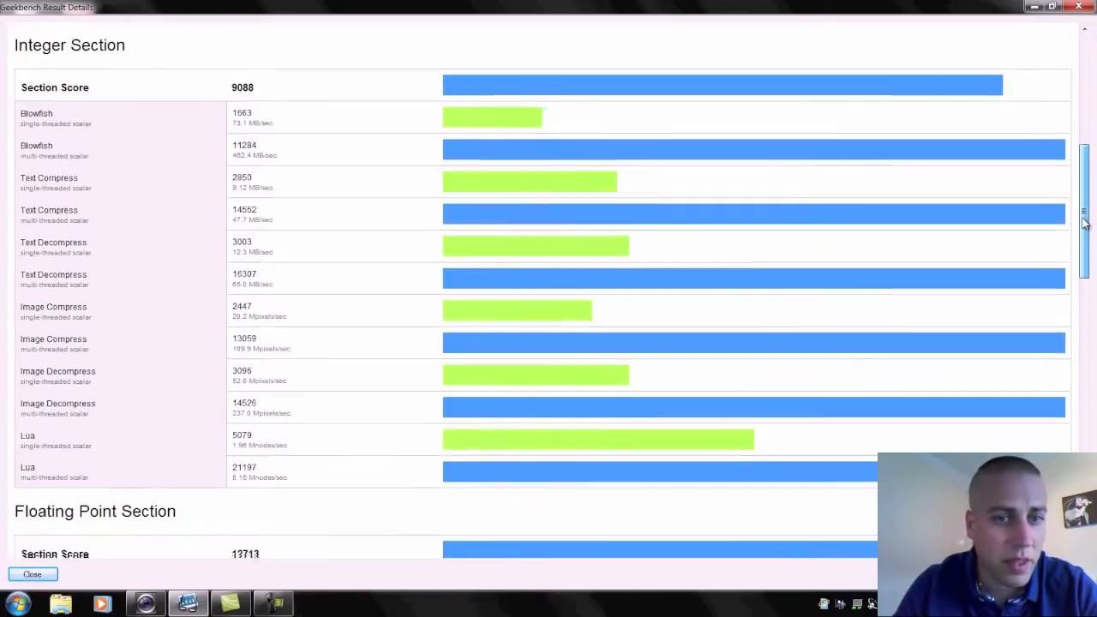
{"action": "scroll", "scroll_direction": "down", "scroll_amount": 3}
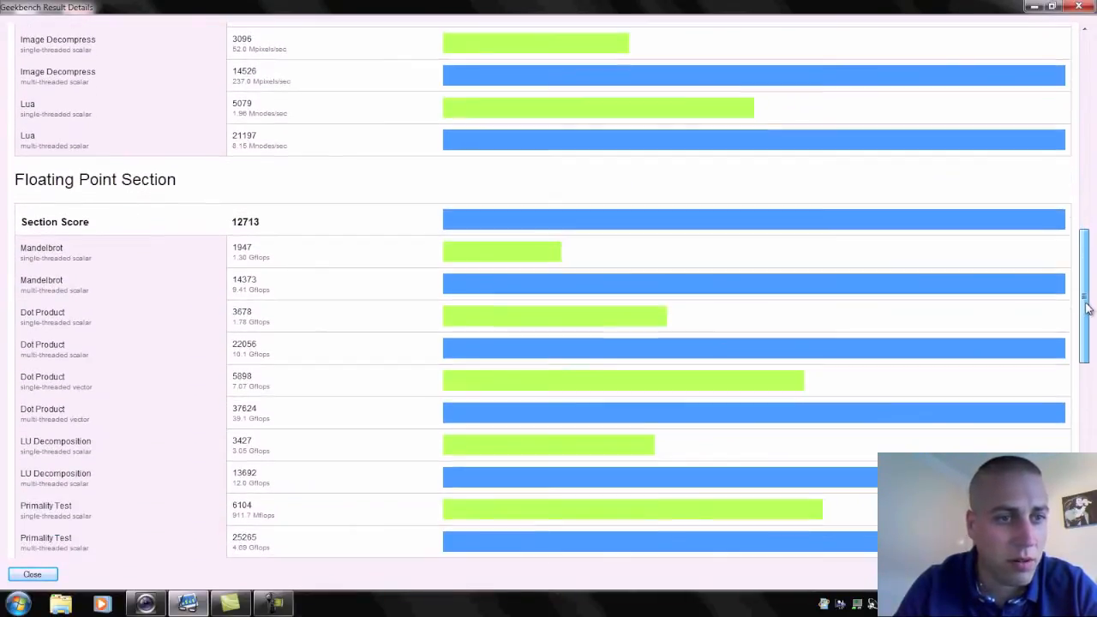
{"action": "scroll", "scroll_direction": "down", "scroll_amount": 3}
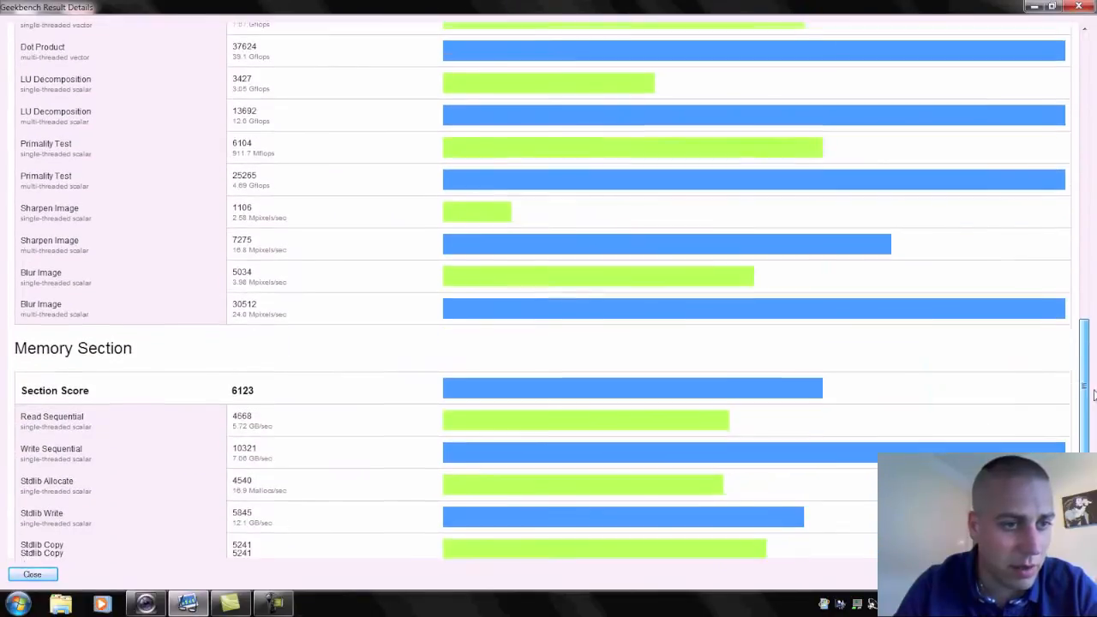
{"action": "scroll", "scroll_direction": "down", "scroll_amount": 3}
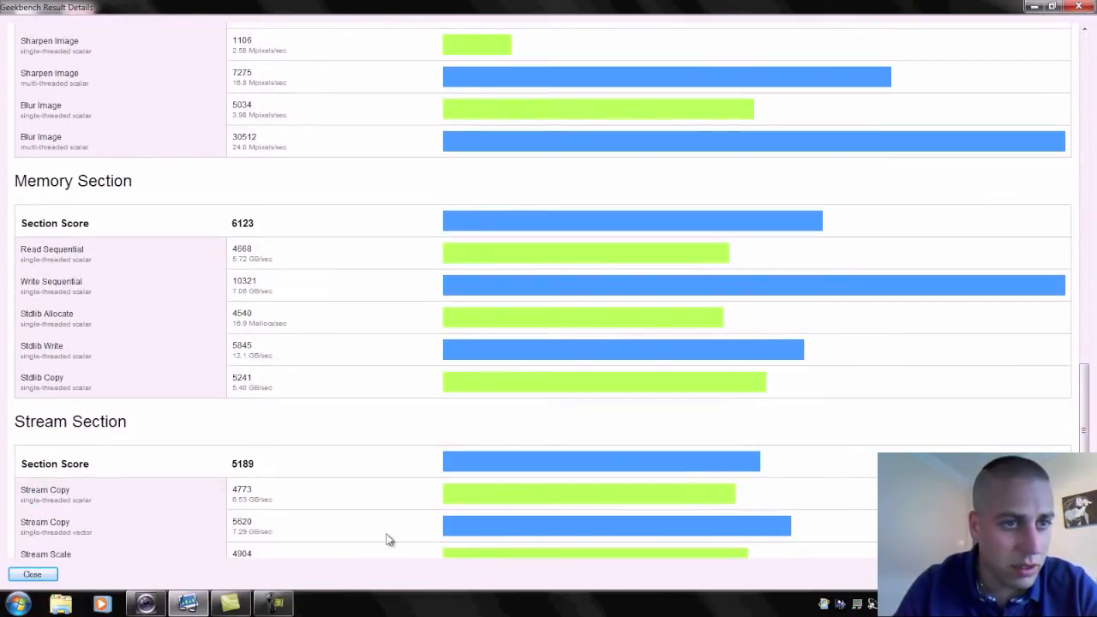
{"action": "mouse_move", "coordinate": [307, 294]}
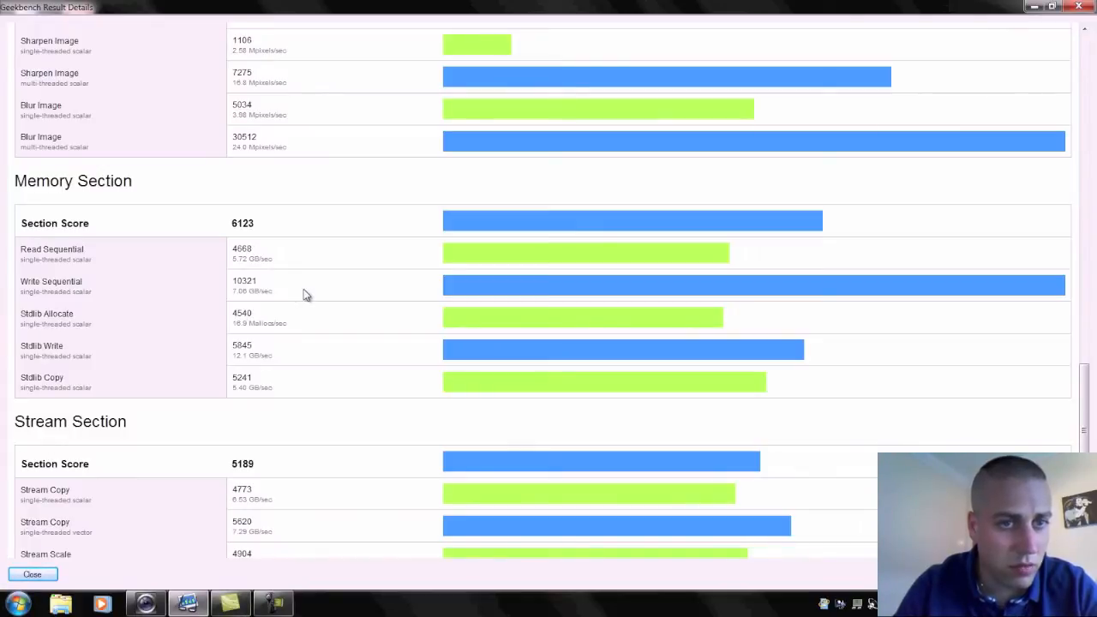
{"action": "mouse_move", "coordinate": [244, 287]}
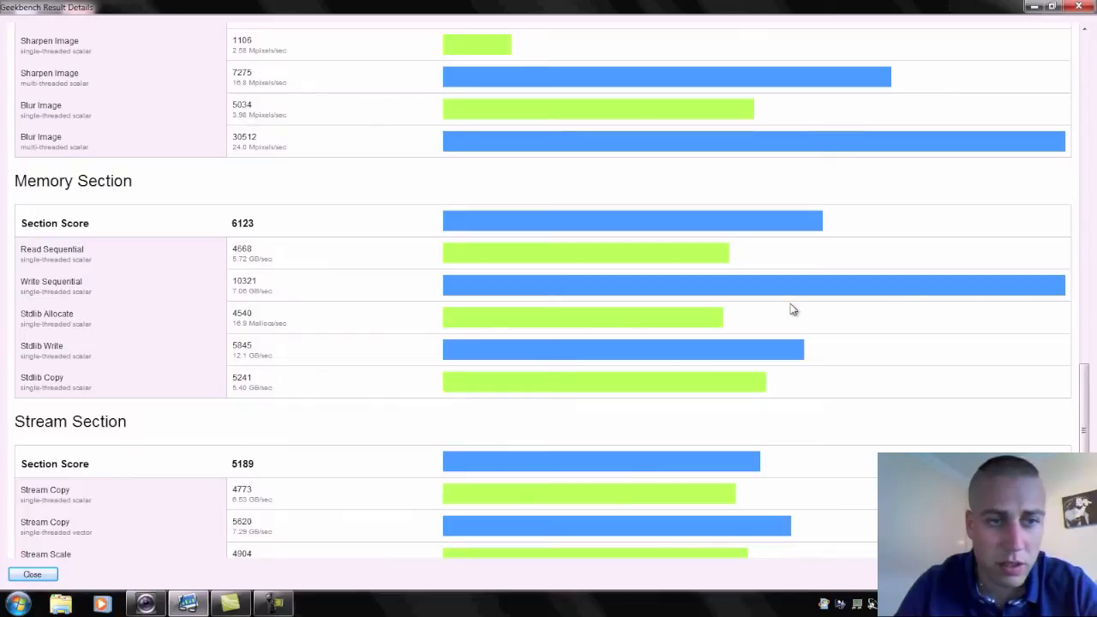
{"action": "scroll", "scroll_direction": "down", "scroll_amount": 3}
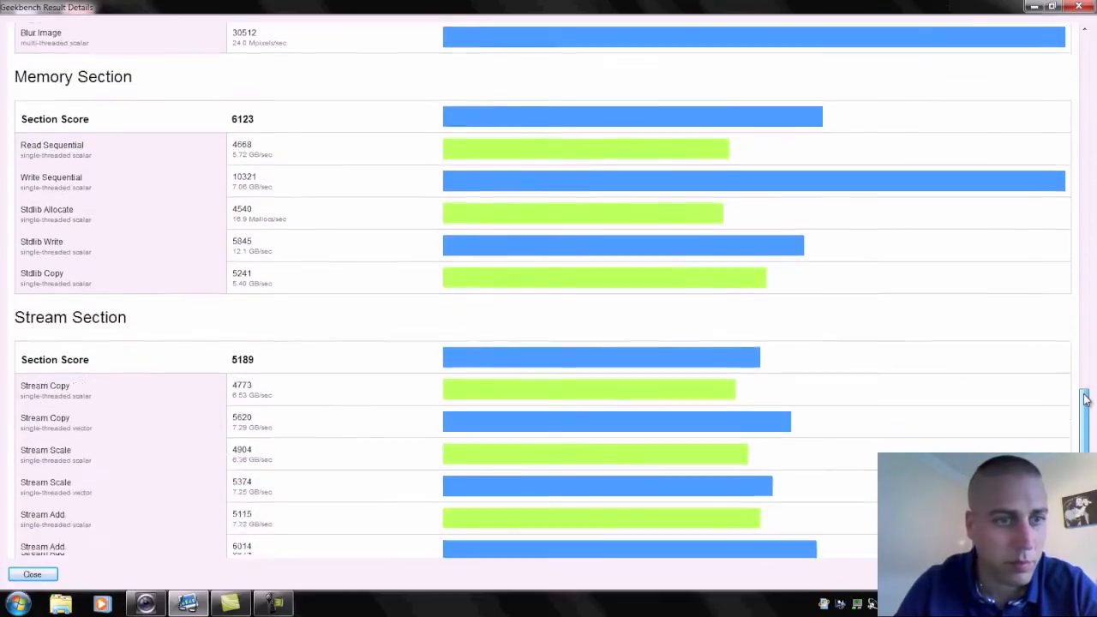
{"action": "scroll", "scroll_direction": "down", "scroll_amount": 3}
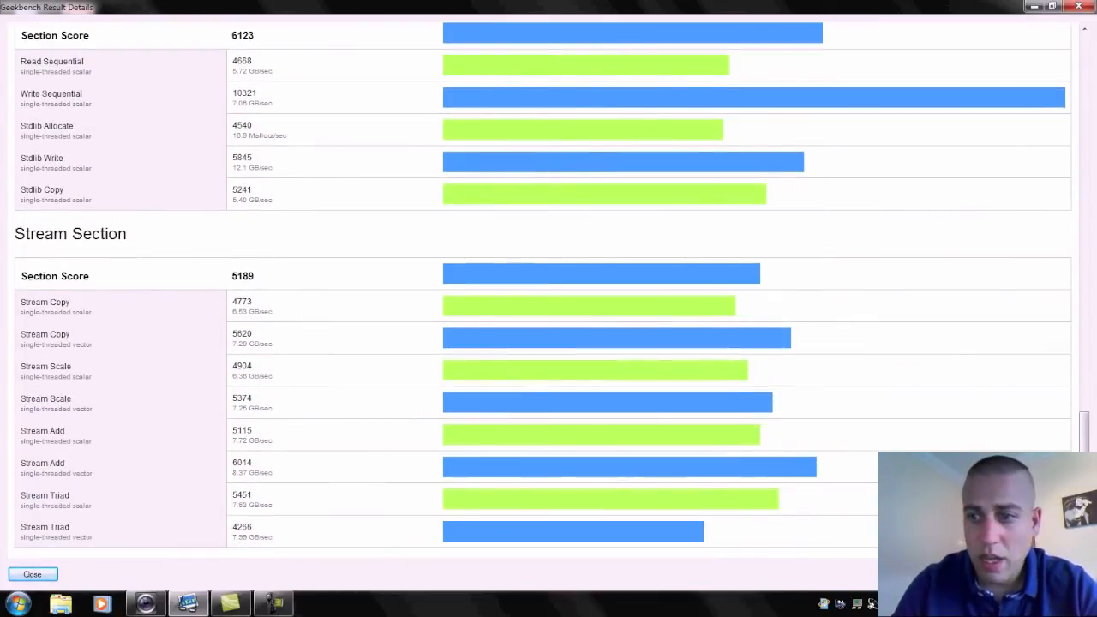
{"action": "mouse_move", "coordinate": [673, 268]}
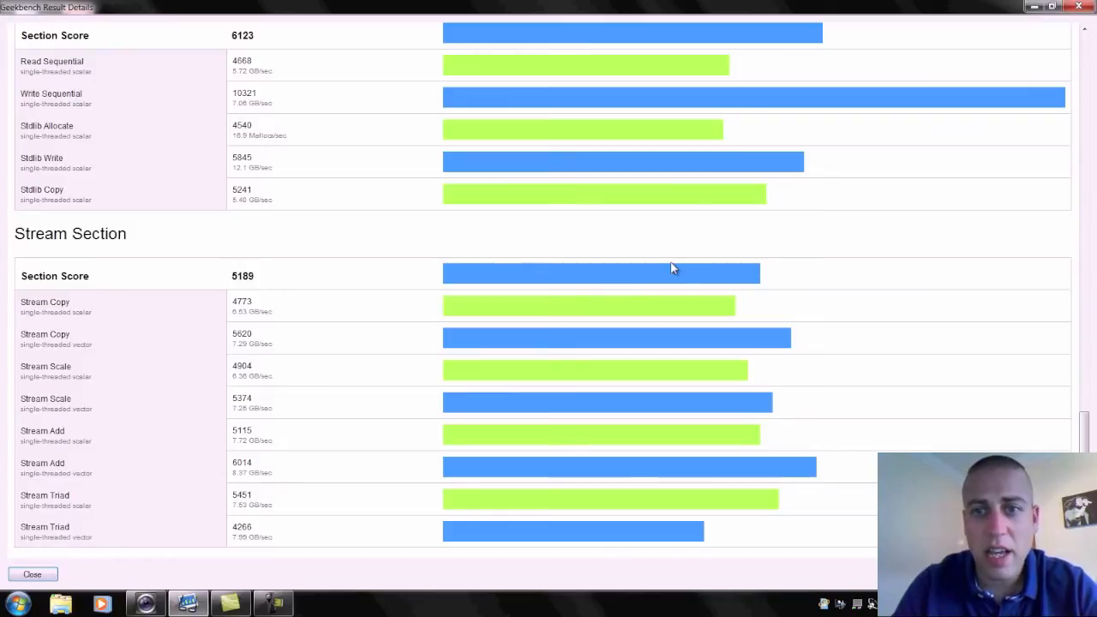
{"action": "left_click", "coordinate": [31, 574]}
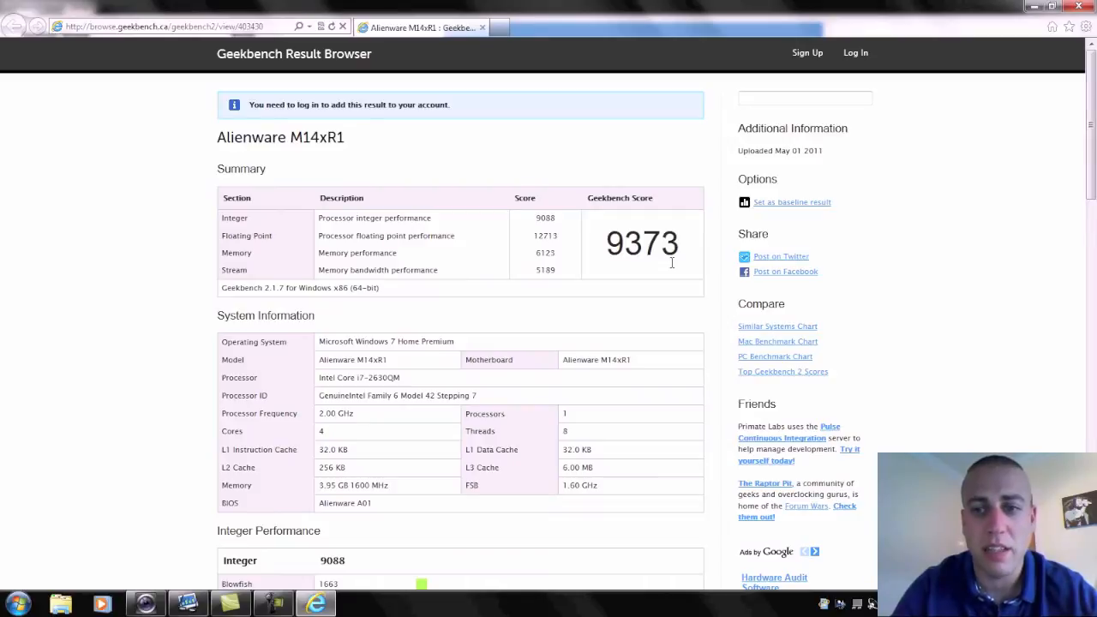
{"action": "mouse_move", "coordinate": [777, 341]}
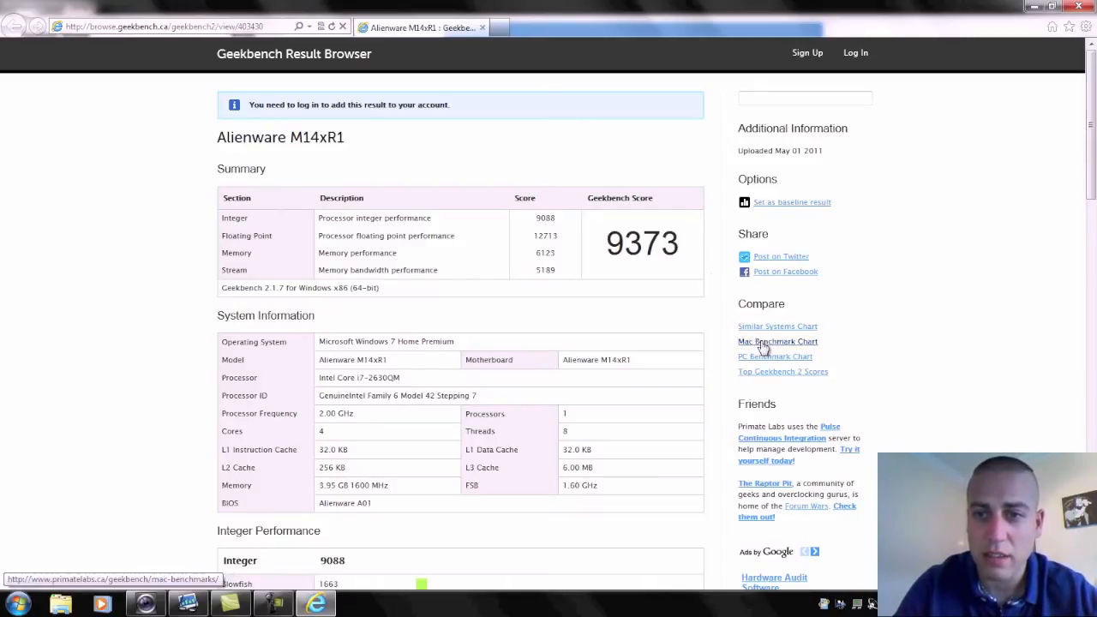
Step: Open the Mac Benchmark Chart from the Alienware M14xR1 online result page
{"action": "left_click", "coordinate": [777, 341]}
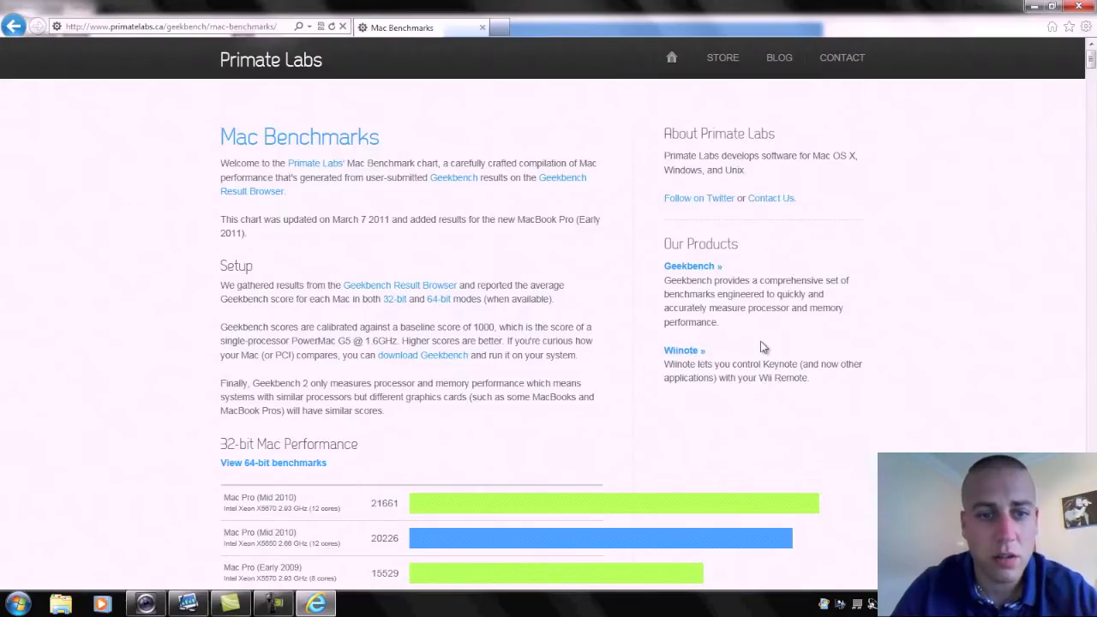
{"action": "mouse_move", "coordinate": [872, 261]}
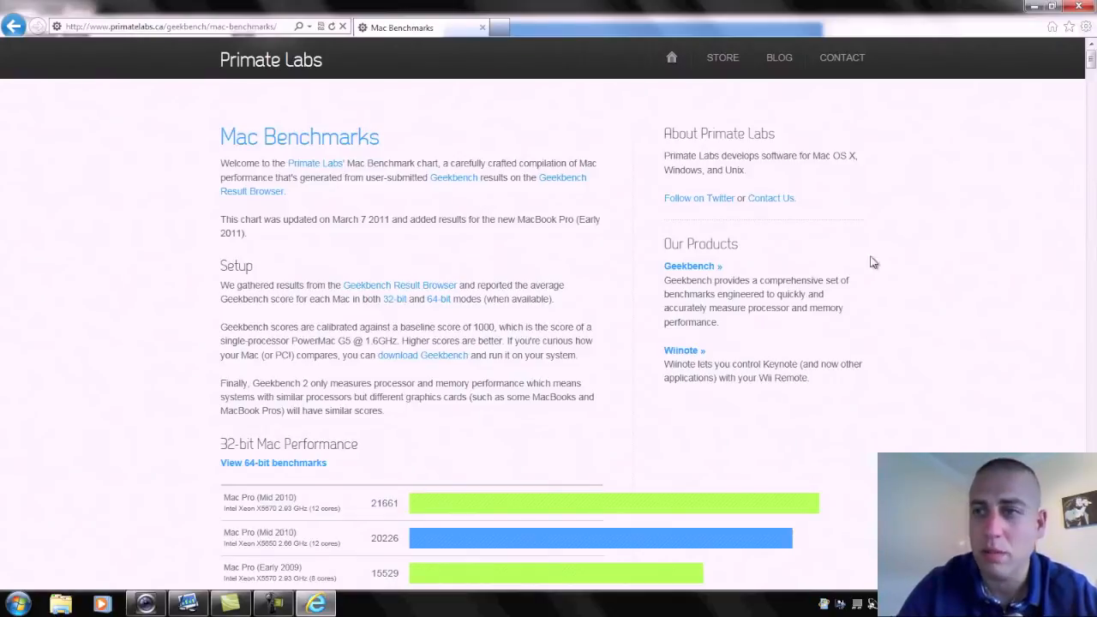
{"action": "mouse_move", "coordinate": [1090, 60]}
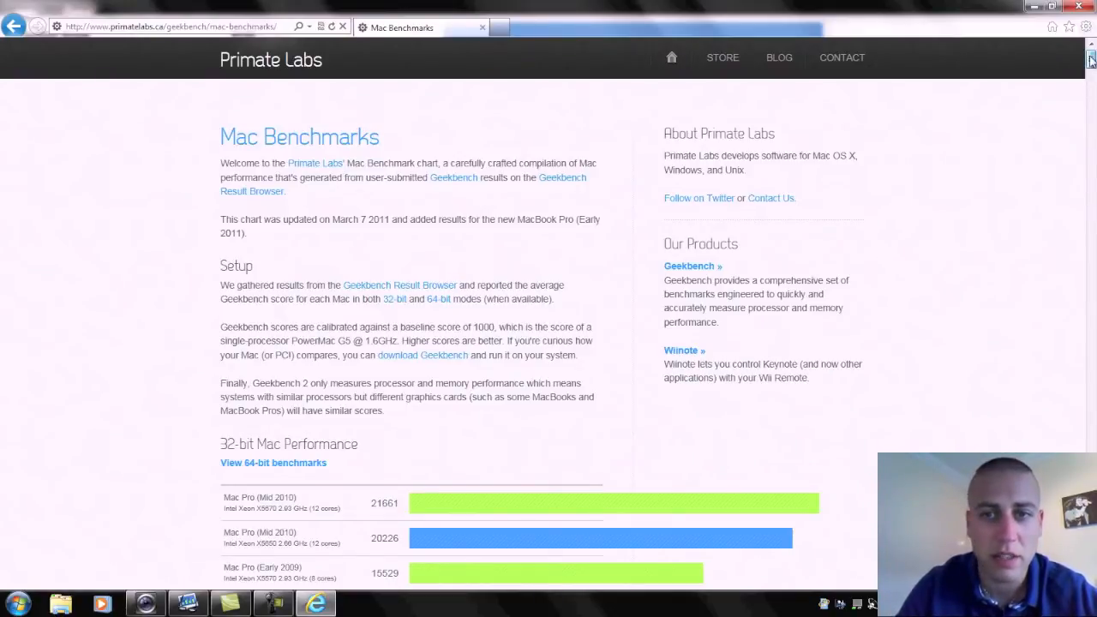
{"action": "scroll", "scroll_direction": "down", "scroll_amount": 3}
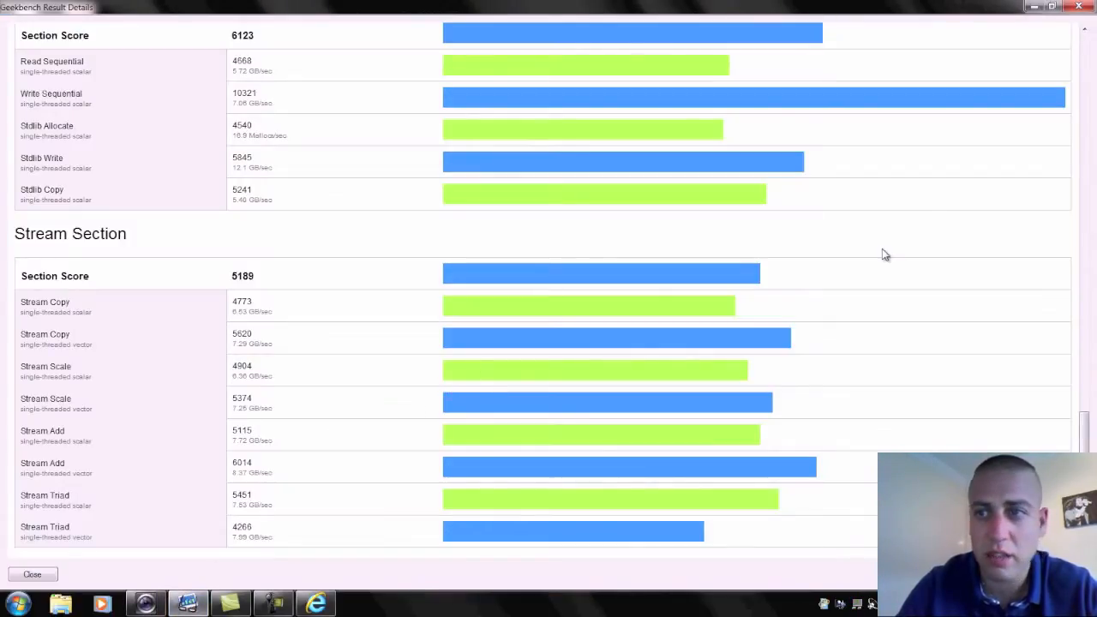
Step: Scroll the Mac Benchmarks chart to models scoring between about 10108 and 8265
{"action": "scroll", "scroll_direction": "up", "scroll_amount": 3}
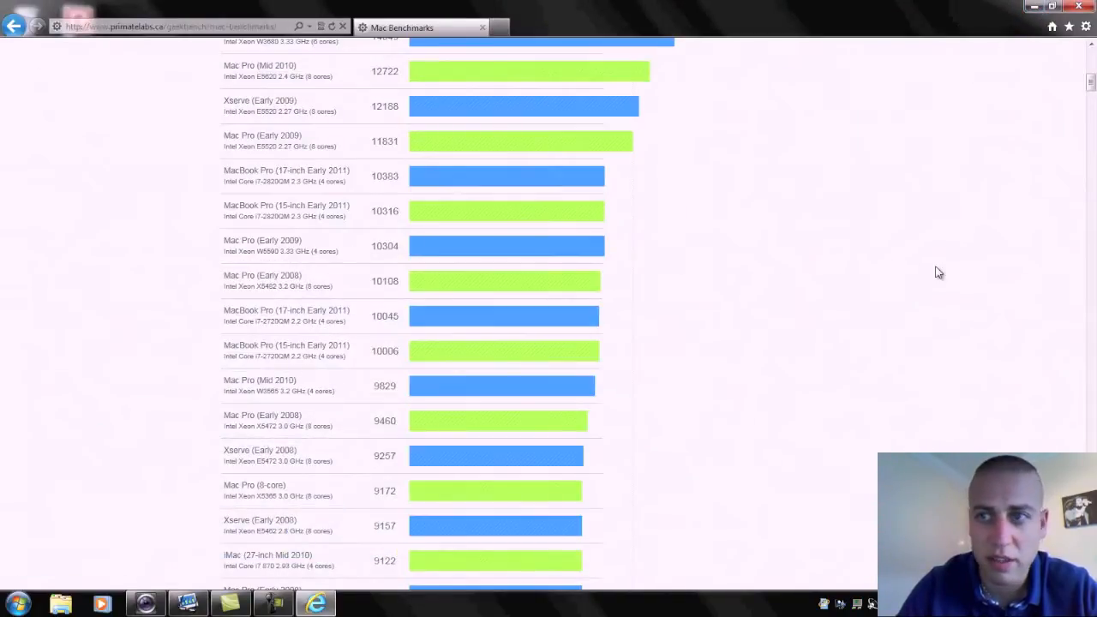
{"action": "scroll", "scroll_direction": "down", "scroll_amount": 3}
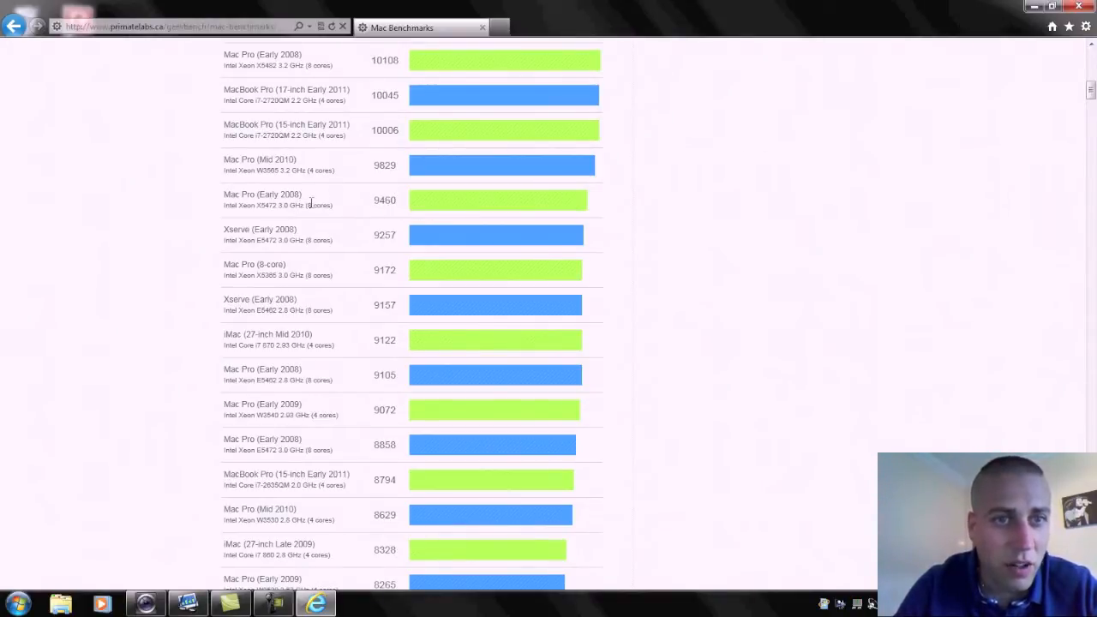
{"action": "mouse_move", "coordinate": [300, 214]}
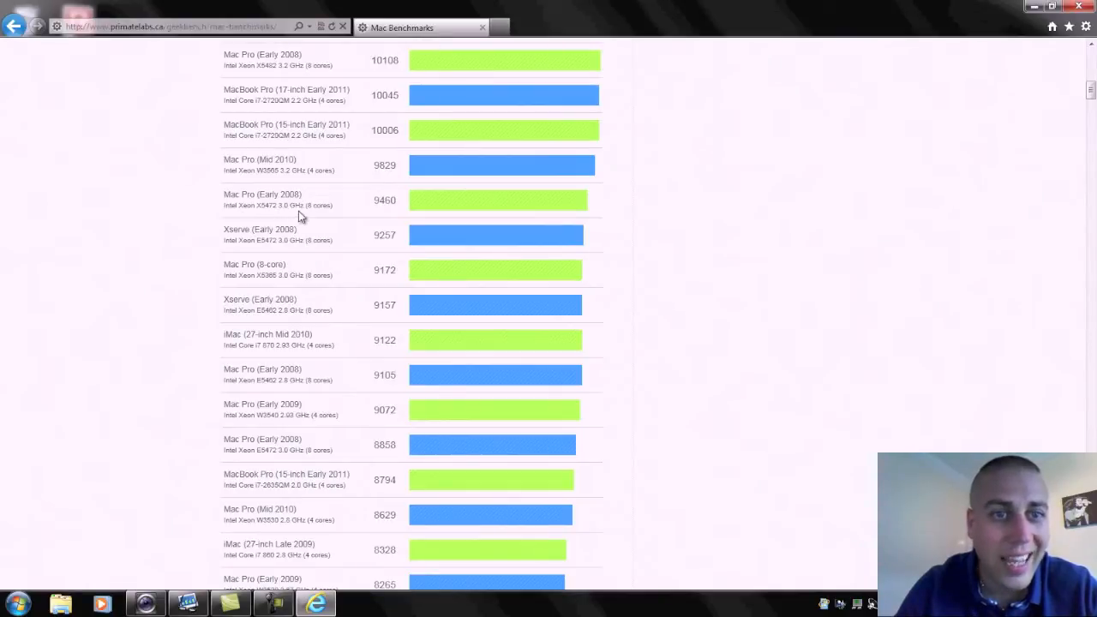
{"action": "mouse_move", "coordinate": [337, 214]}
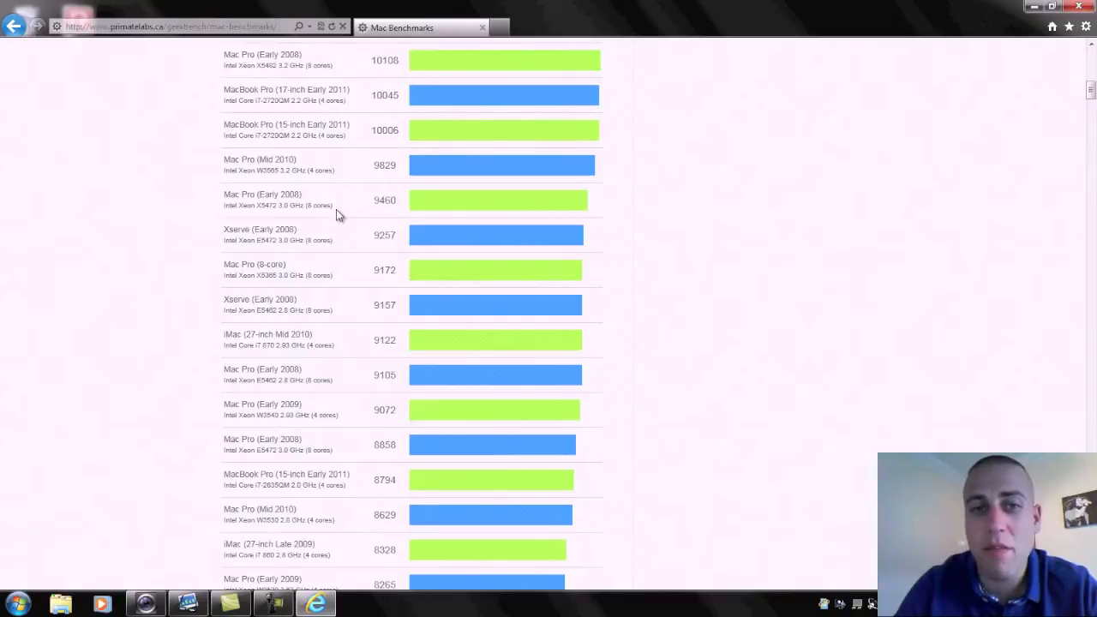
{"action": "mouse_move", "coordinate": [374, 206]}
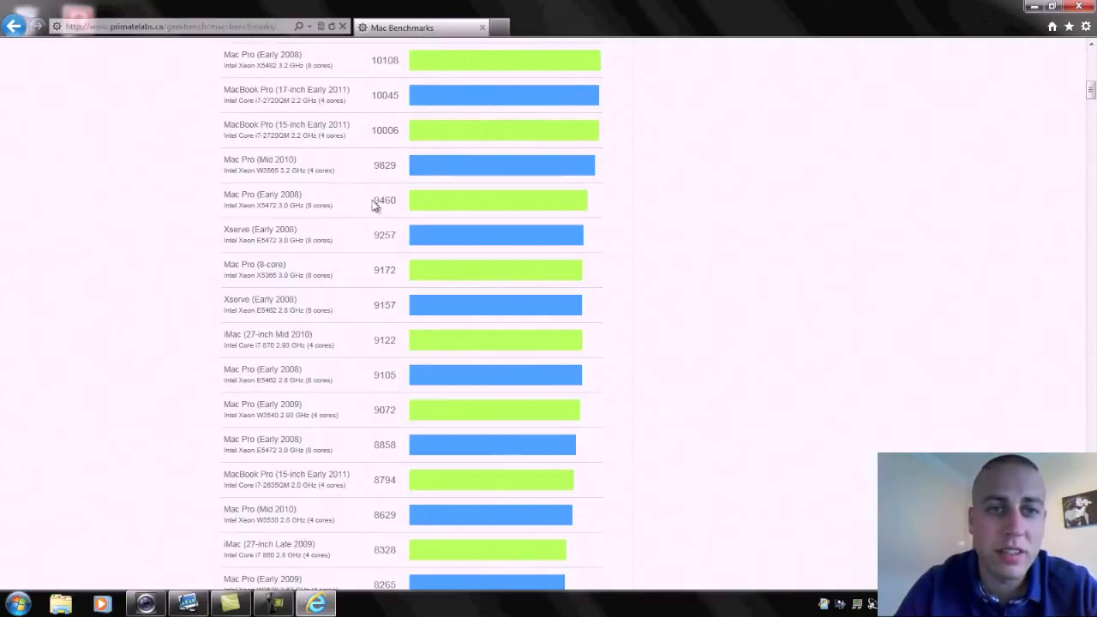
{"action": "mouse_move", "coordinate": [371, 232]}
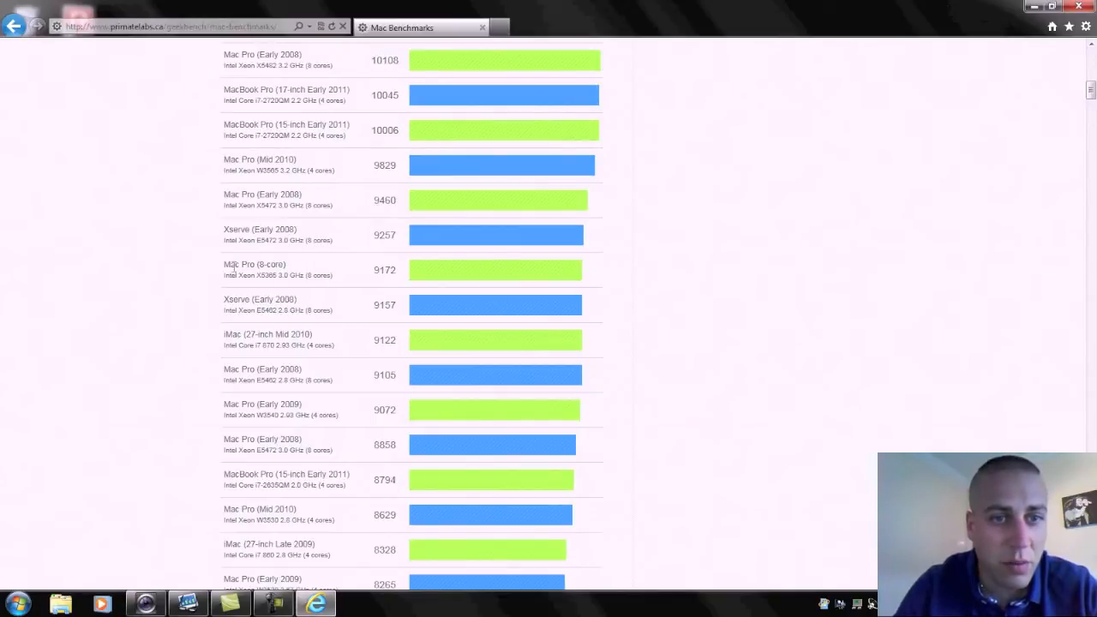
{"action": "mouse_move", "coordinate": [322, 310]}
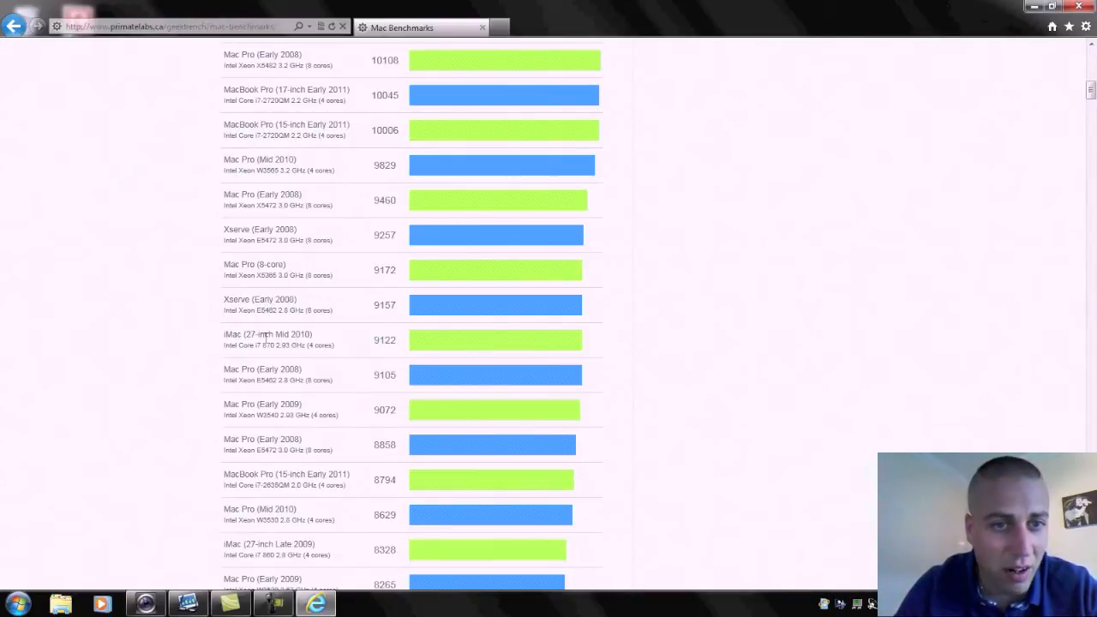
{"action": "mouse_move", "coordinate": [300, 357]}
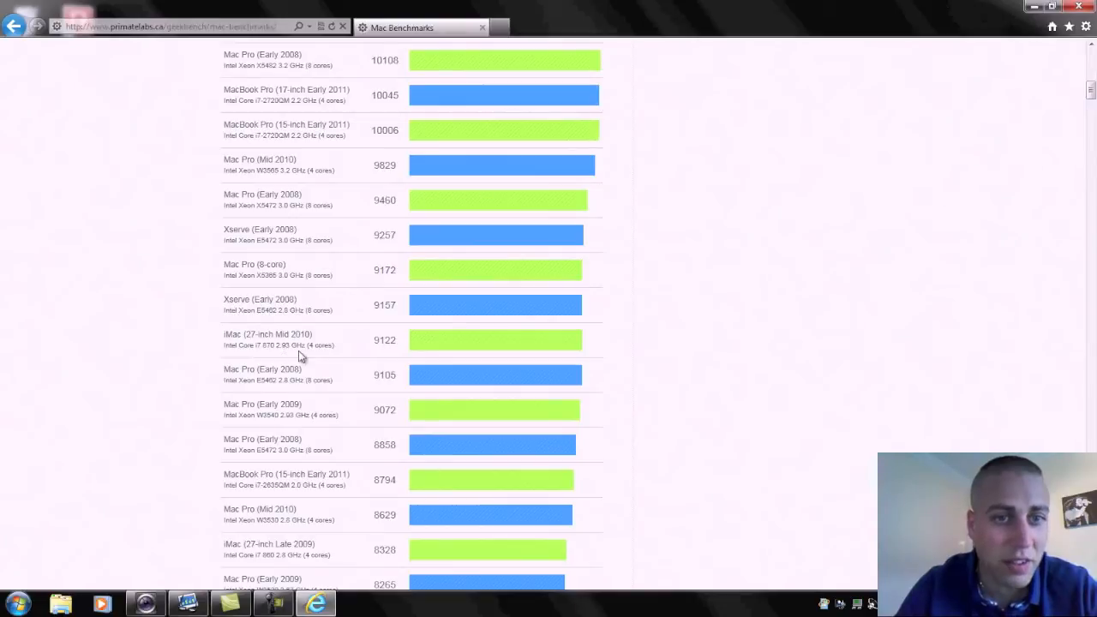
{"action": "mouse_move", "coordinate": [310, 361]}
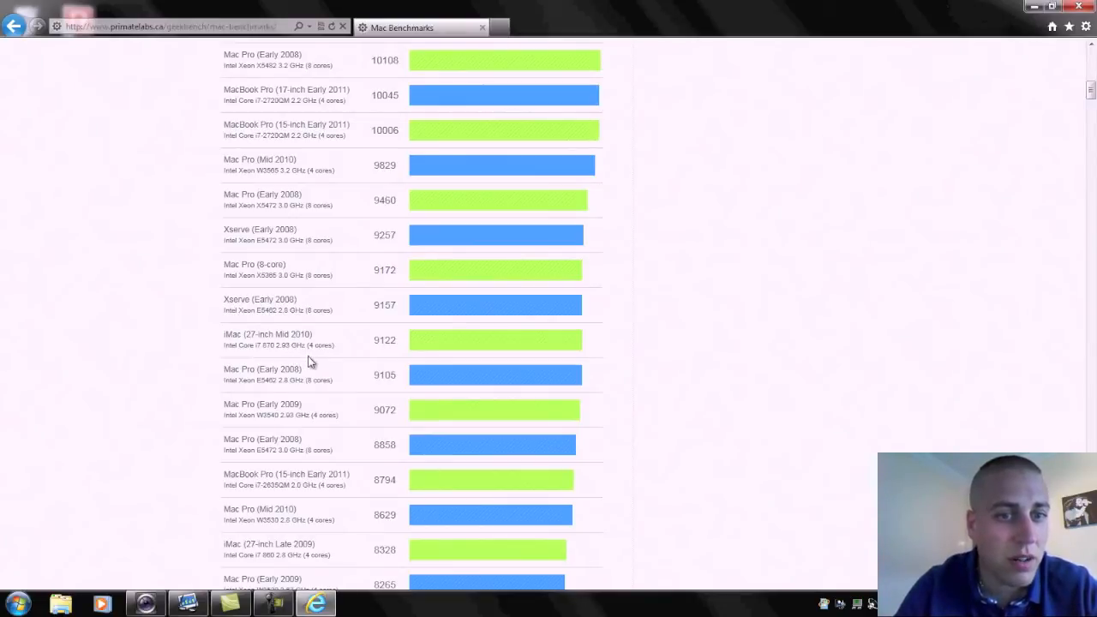
{"action": "mouse_move", "coordinate": [337, 362]}
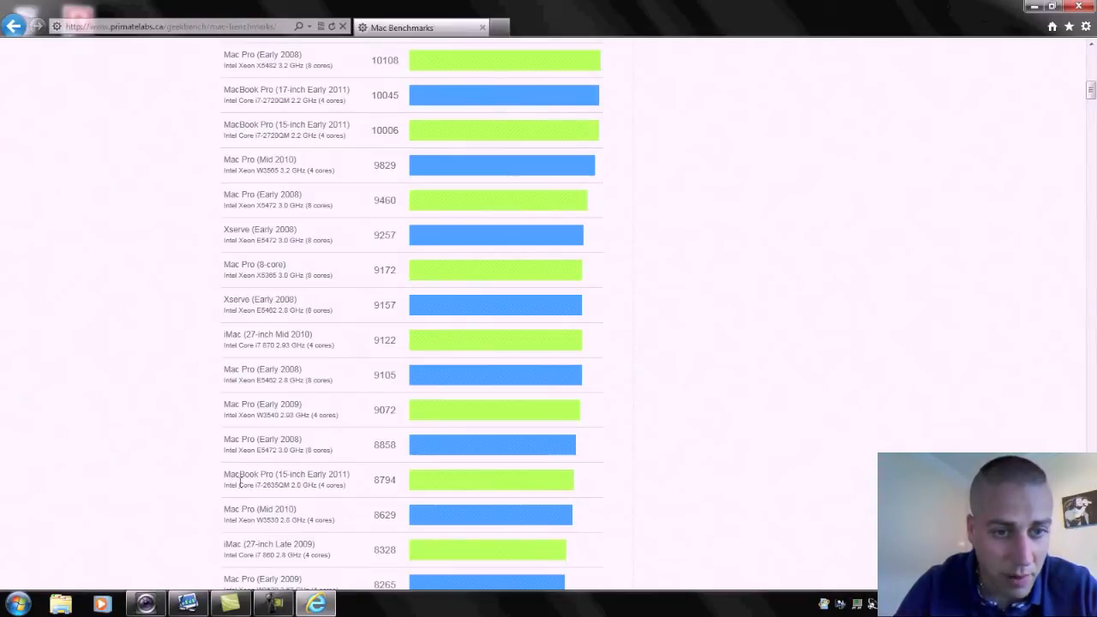
Step: Highlight the MacBook Pro (15-inch Early 2011) row at 8794, then scroll toward 5800
{"action": "double_click", "coordinate": [283, 474]}
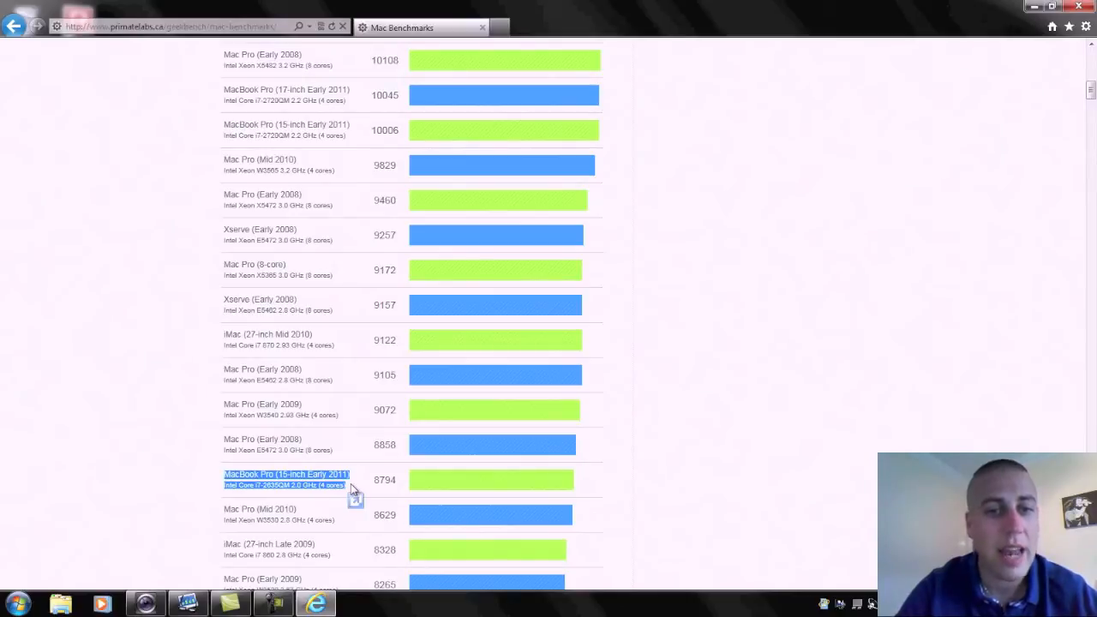
{"action": "mouse_move", "coordinate": [1005, 323]}
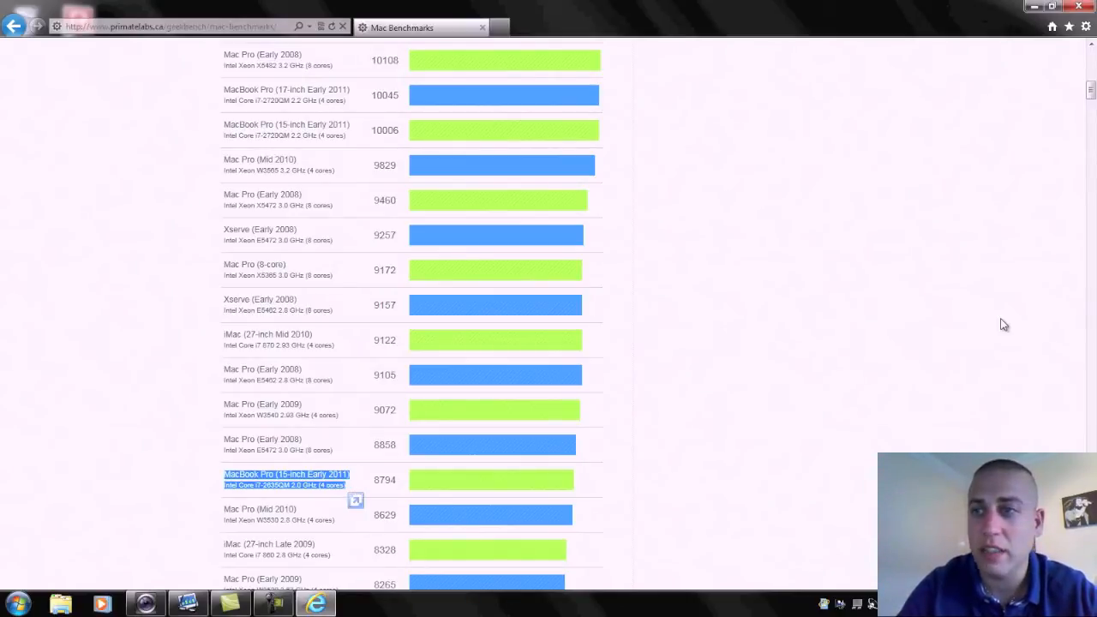
{"action": "scroll", "scroll_direction": "down", "scroll_amount": 3}
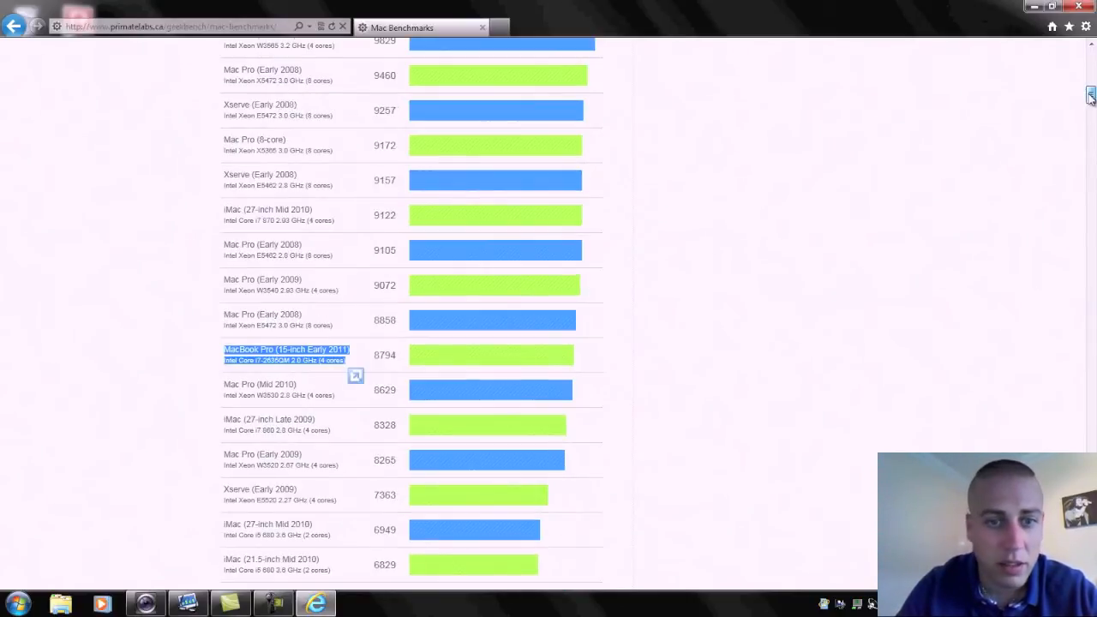
{"action": "scroll", "scroll_direction": "down", "scroll_amount": 3}
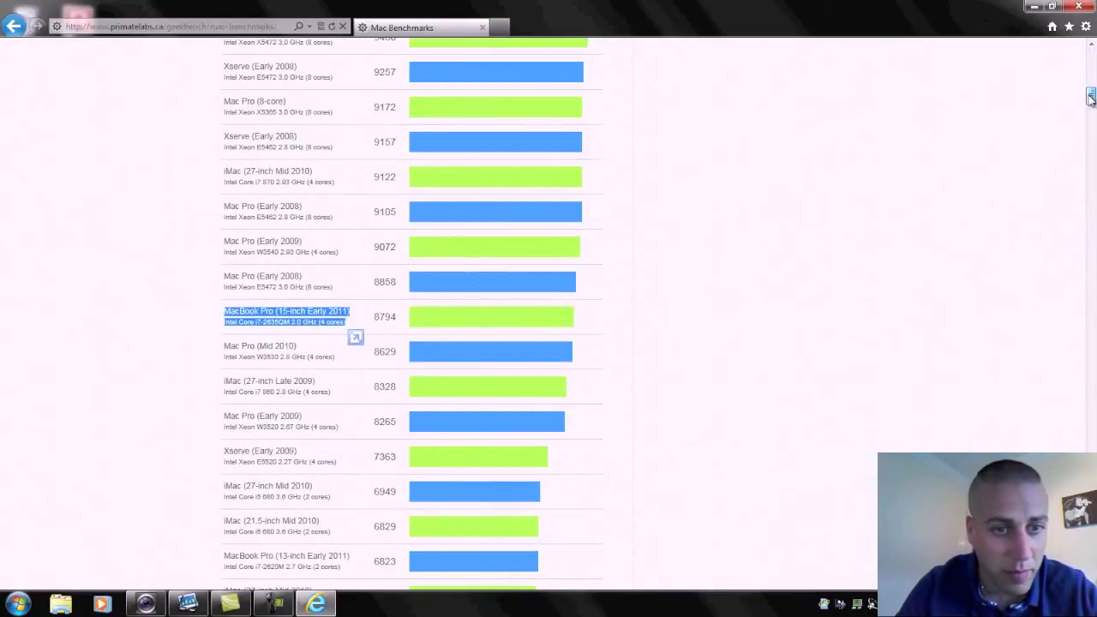
{"action": "scroll", "scroll_direction": "down", "scroll_amount": 3}
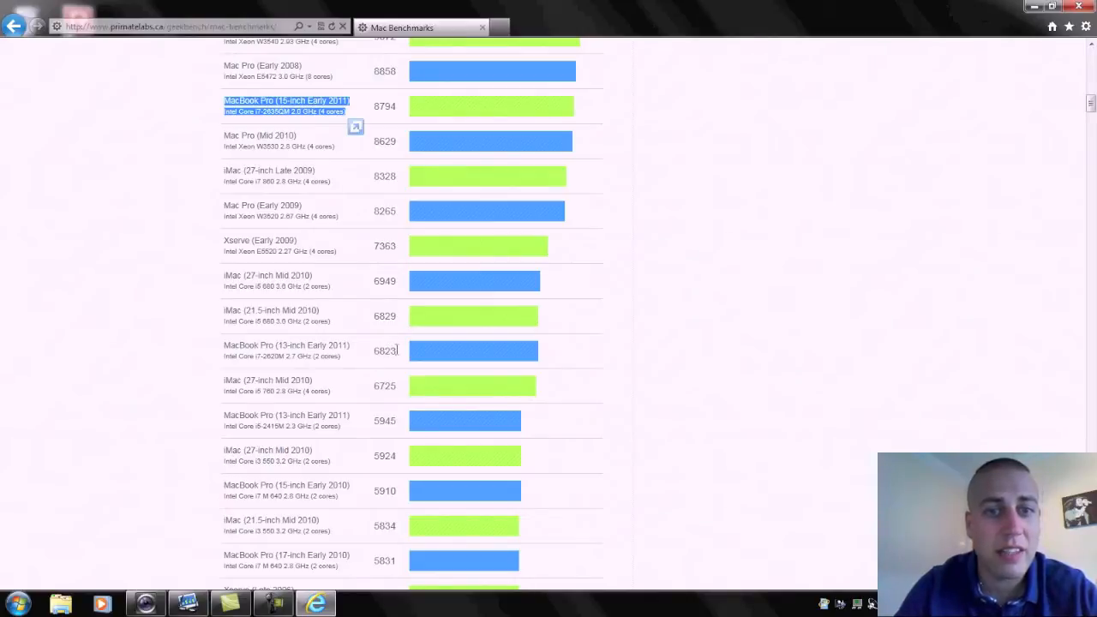
{"action": "mouse_move", "coordinate": [705, 274]}
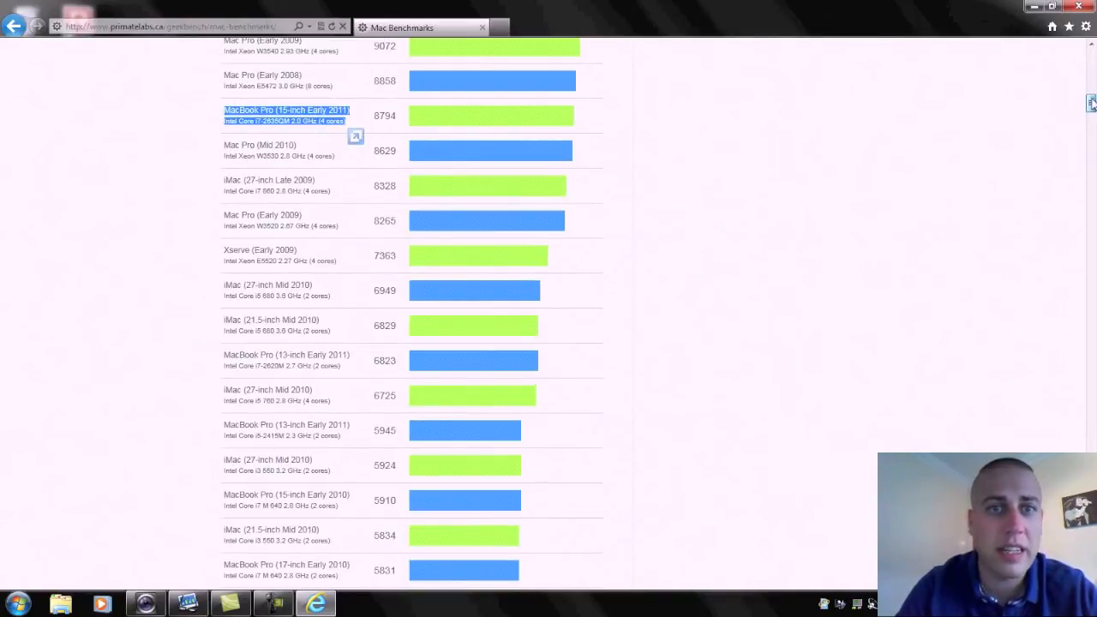
{"action": "scroll", "scroll_direction": "up", "scroll_amount": 3}
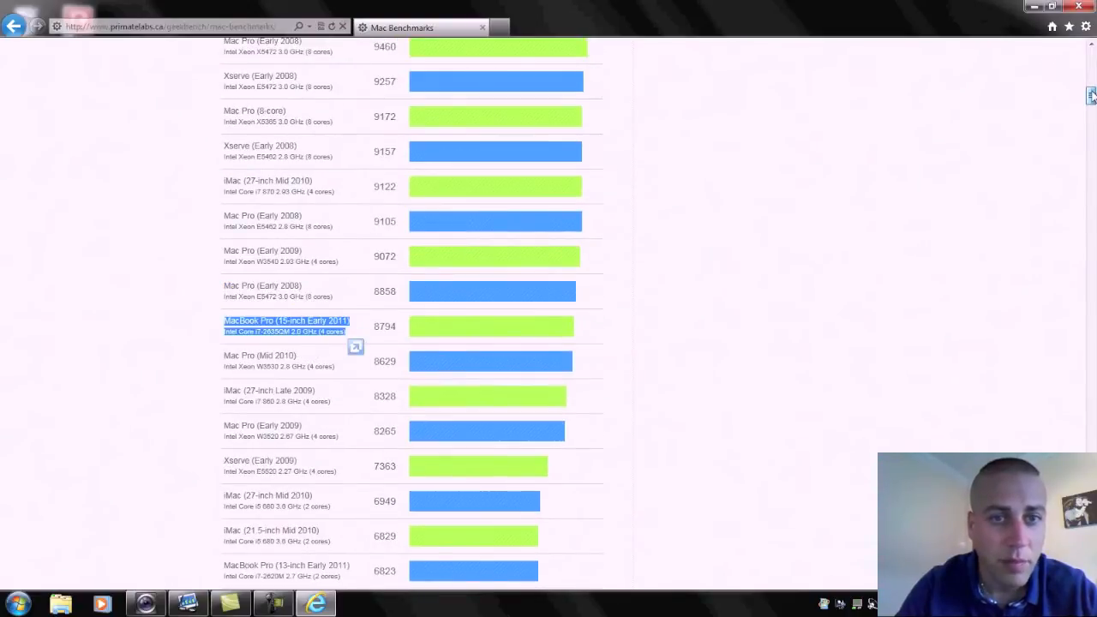
{"action": "scroll", "scroll_direction": "up", "scroll_amount": 3}
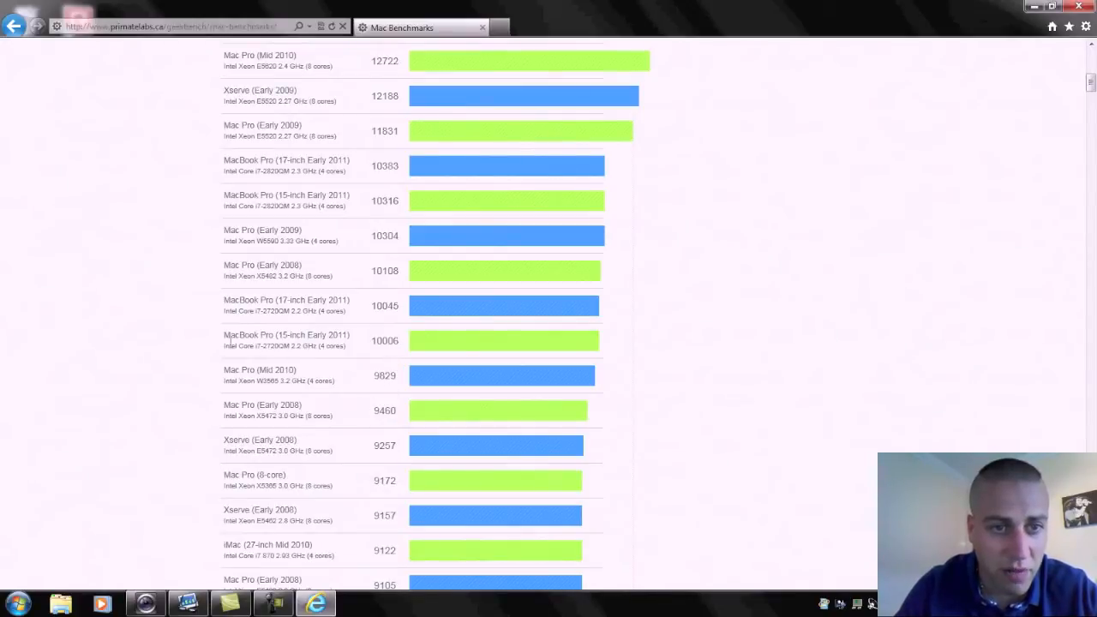
{"action": "mouse_move", "coordinate": [354, 350]}
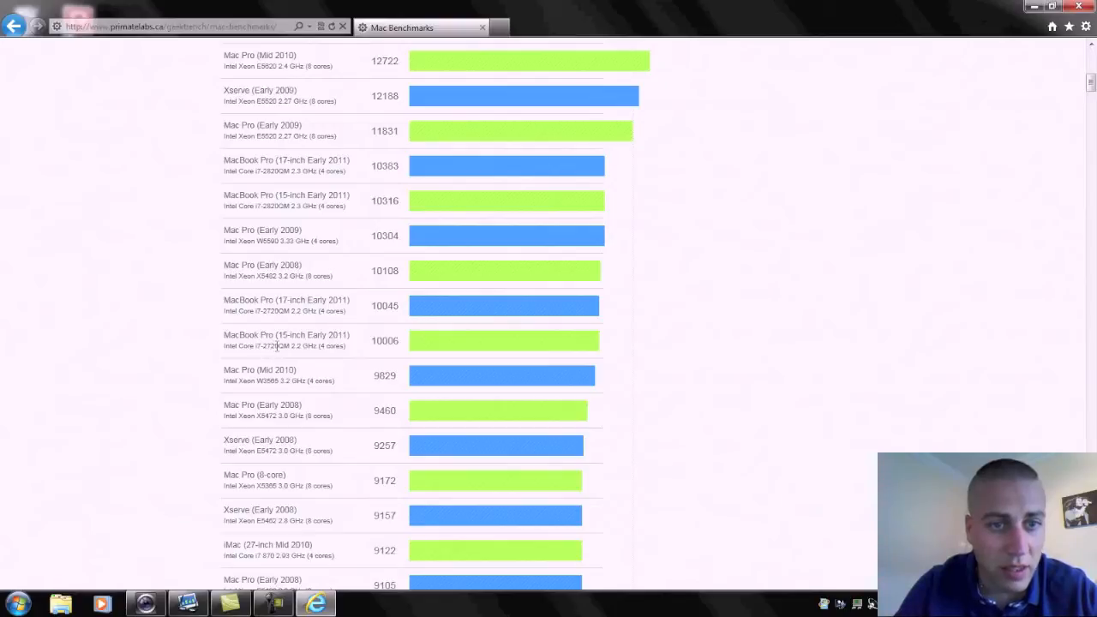
{"action": "mouse_move", "coordinate": [373, 348]}
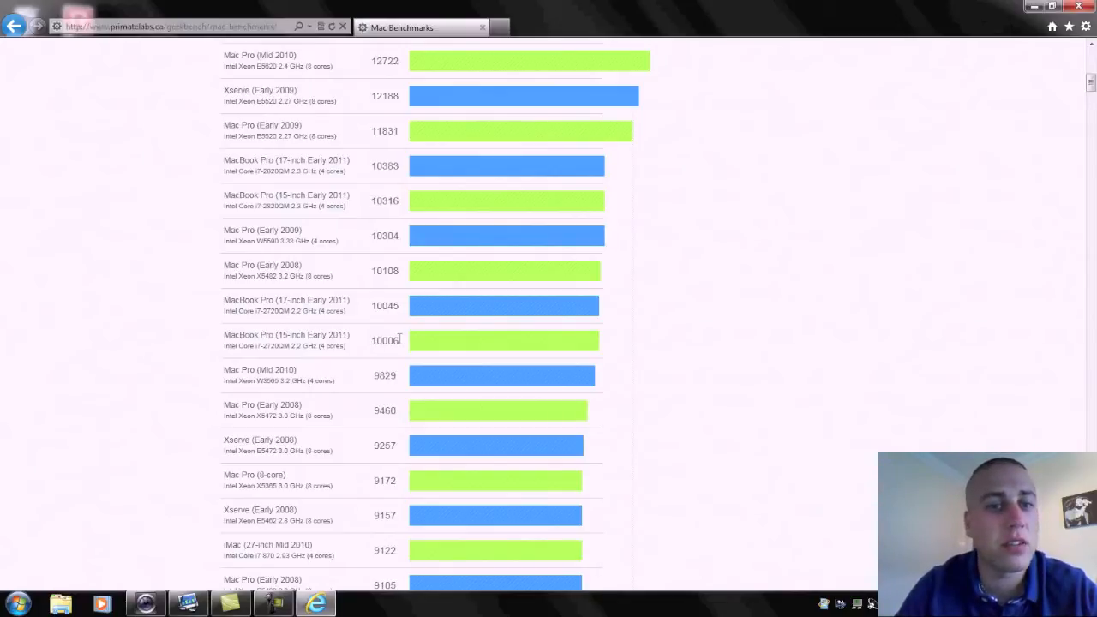
{"action": "mouse_move", "coordinate": [355, 328]}
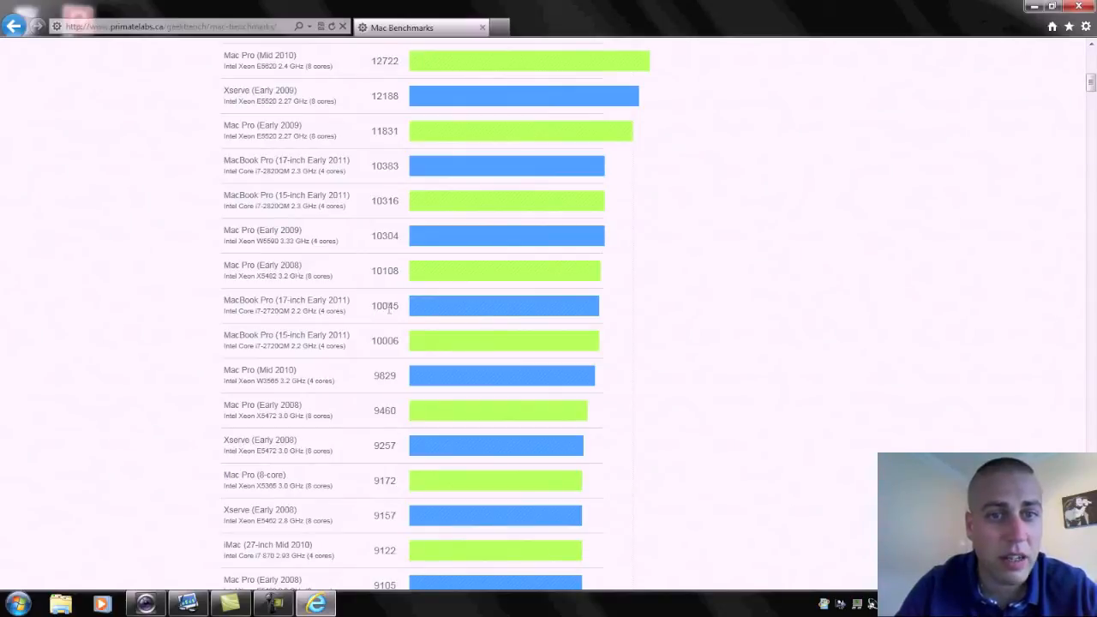
{"action": "mouse_move", "coordinate": [388, 303]}
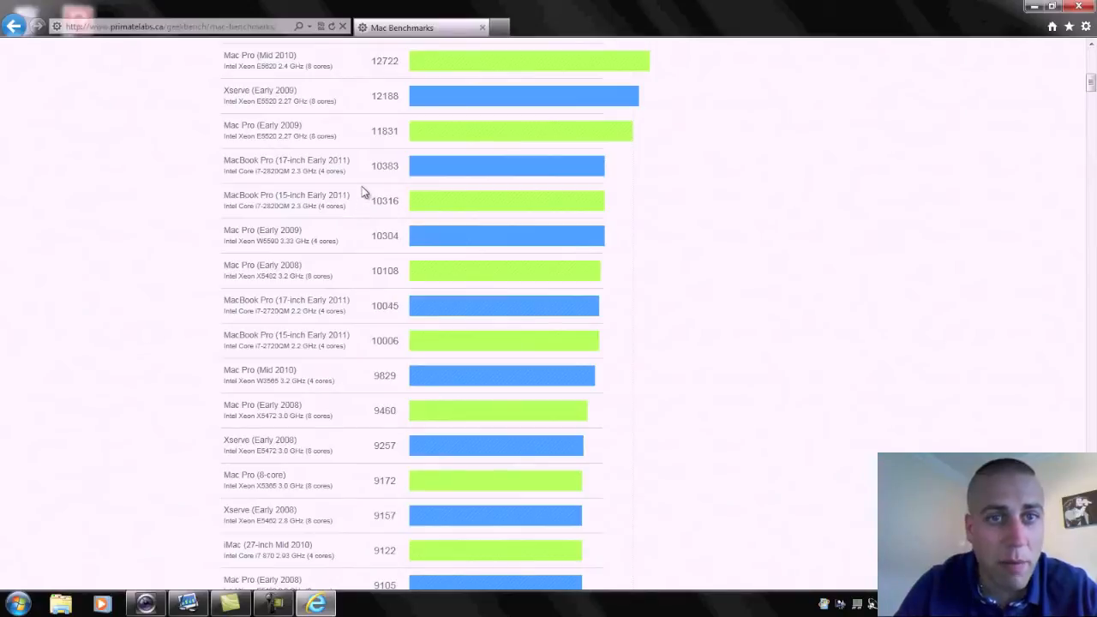
{"action": "mouse_move", "coordinate": [298, 171]}
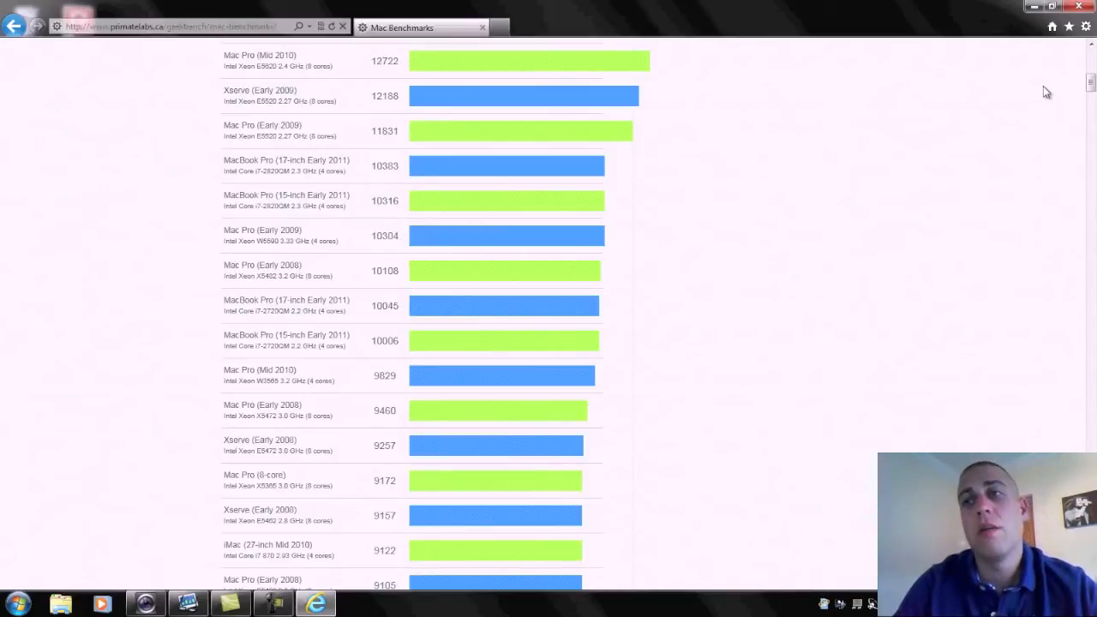
{"action": "mouse_move", "coordinate": [1089, 81]}
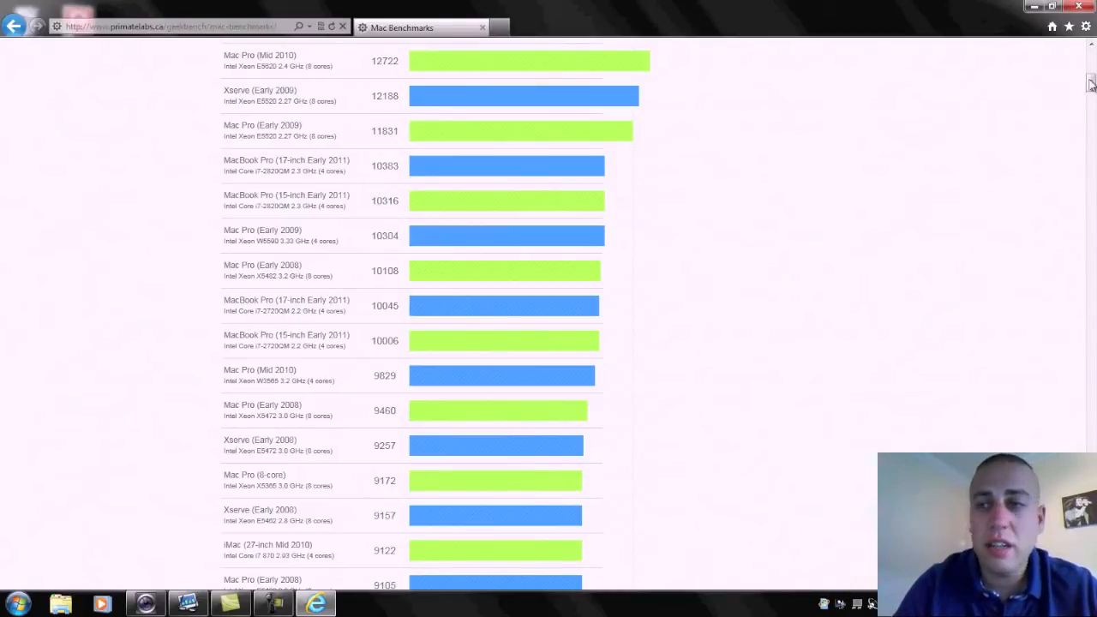
{"action": "scroll", "scroll_direction": "down", "scroll_amount": 3}
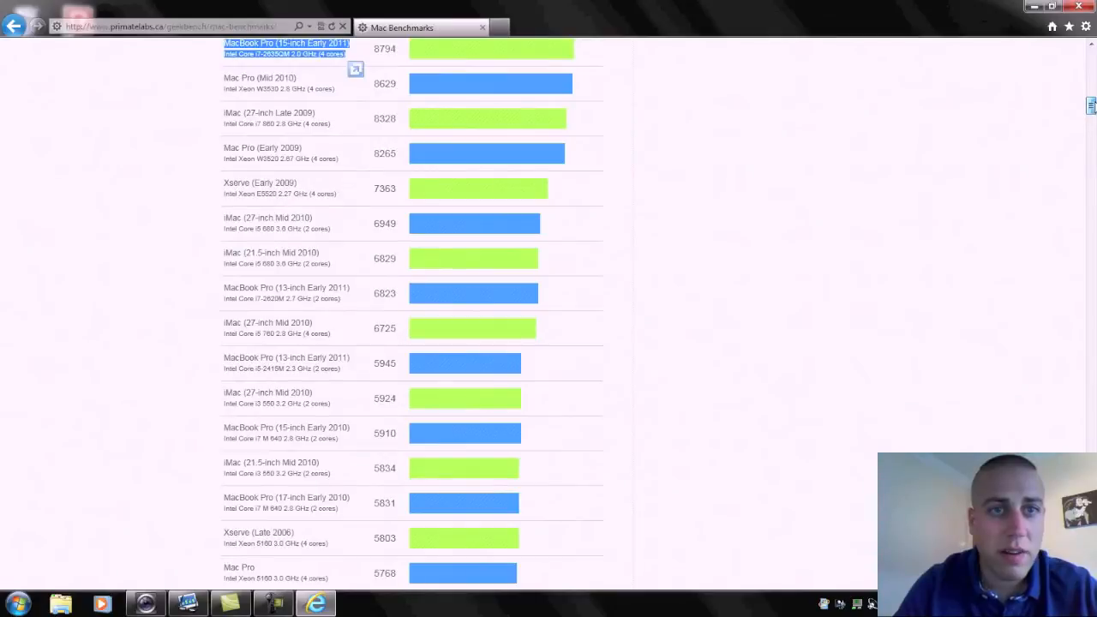
{"action": "scroll", "scroll_direction": "up", "scroll_amount": 3}
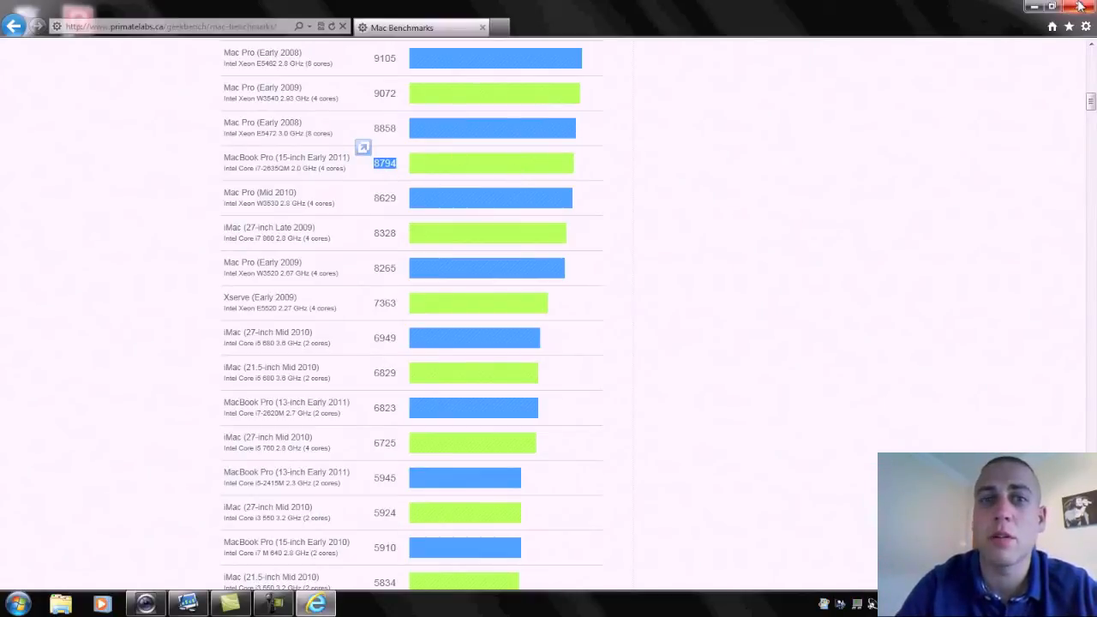
{"action": "mouse_move", "coordinate": [1080, 7]}
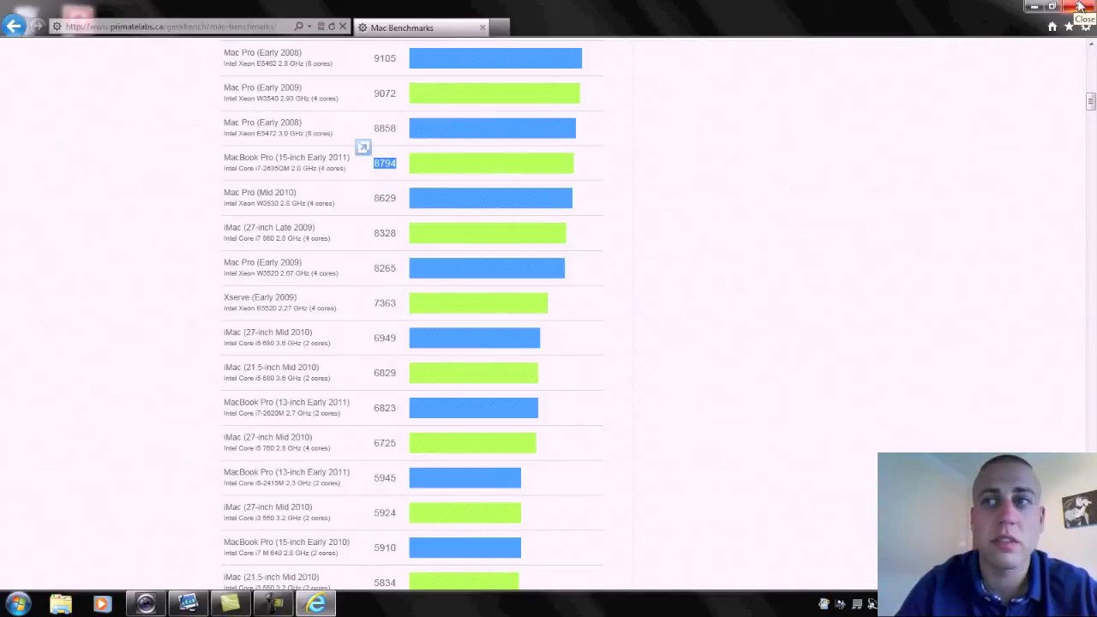
{"action": "mouse_move", "coordinate": [1036, 7]}
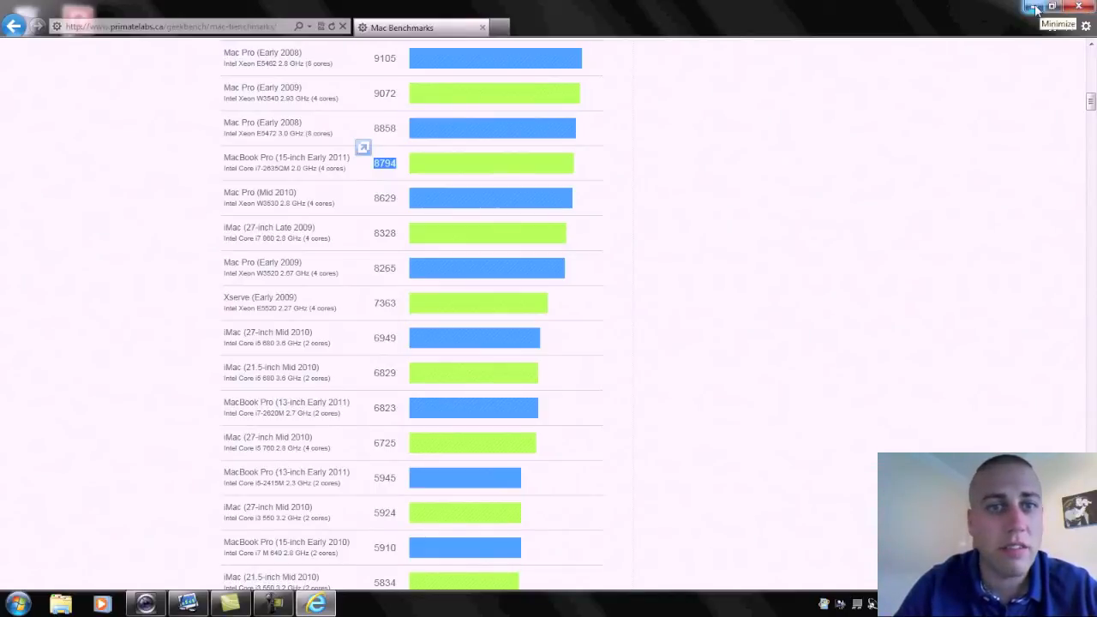
{"action": "mouse_move", "coordinate": [1078, 9]}
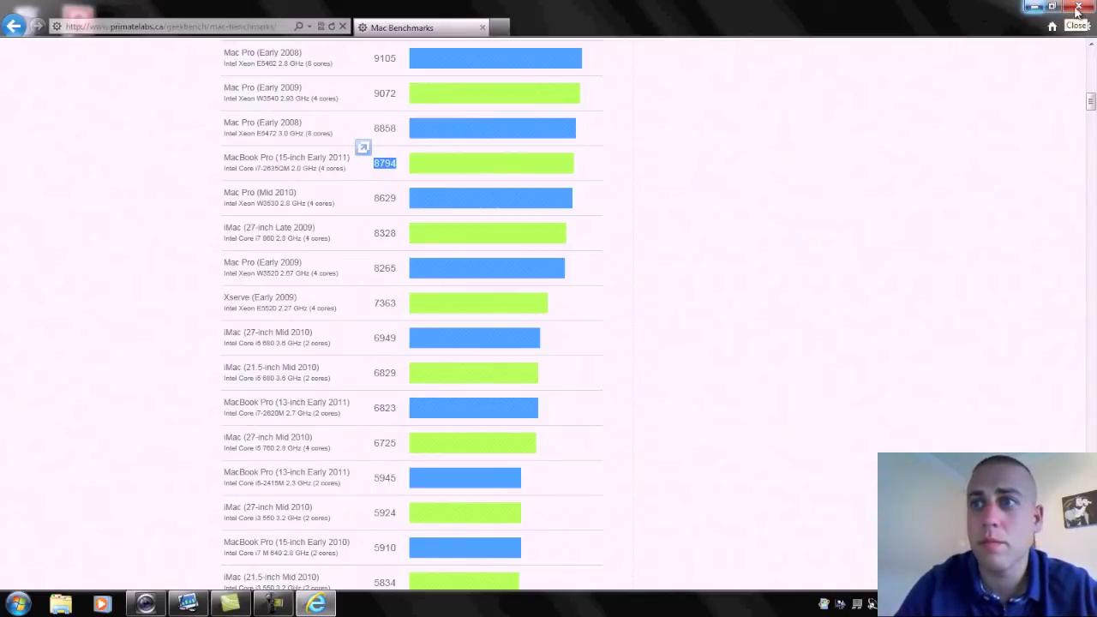
Step: Close Internet Explorer and Geekbench, then launch CINEBENCH R11.5 from its desktop shortcut
{"action": "left_click", "coordinate": [1077, 7]}
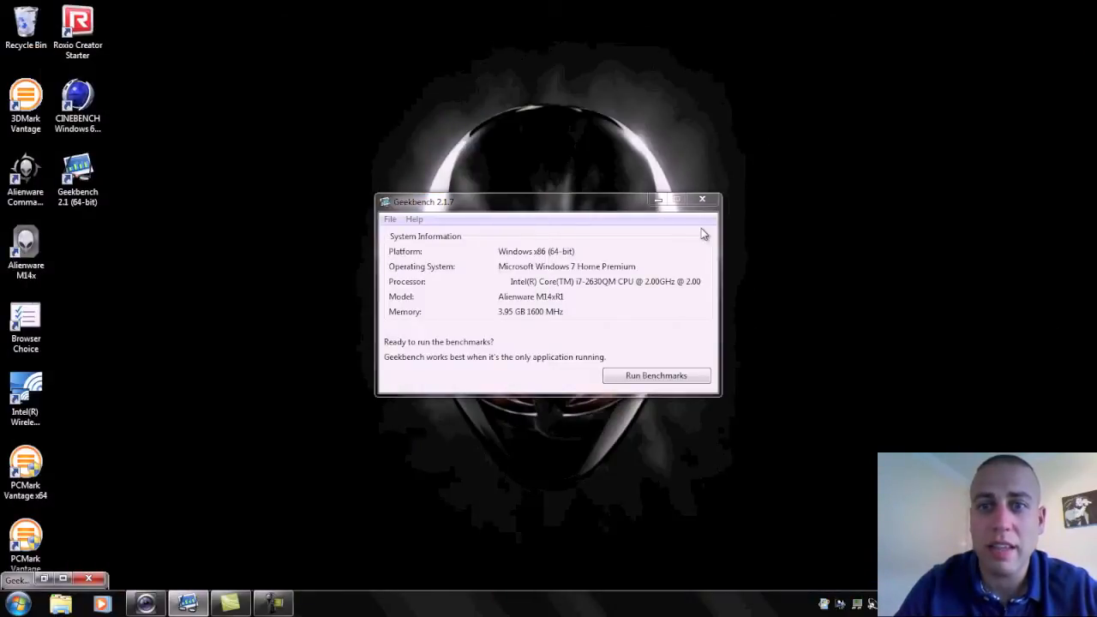
{"action": "left_click", "coordinate": [701, 199]}
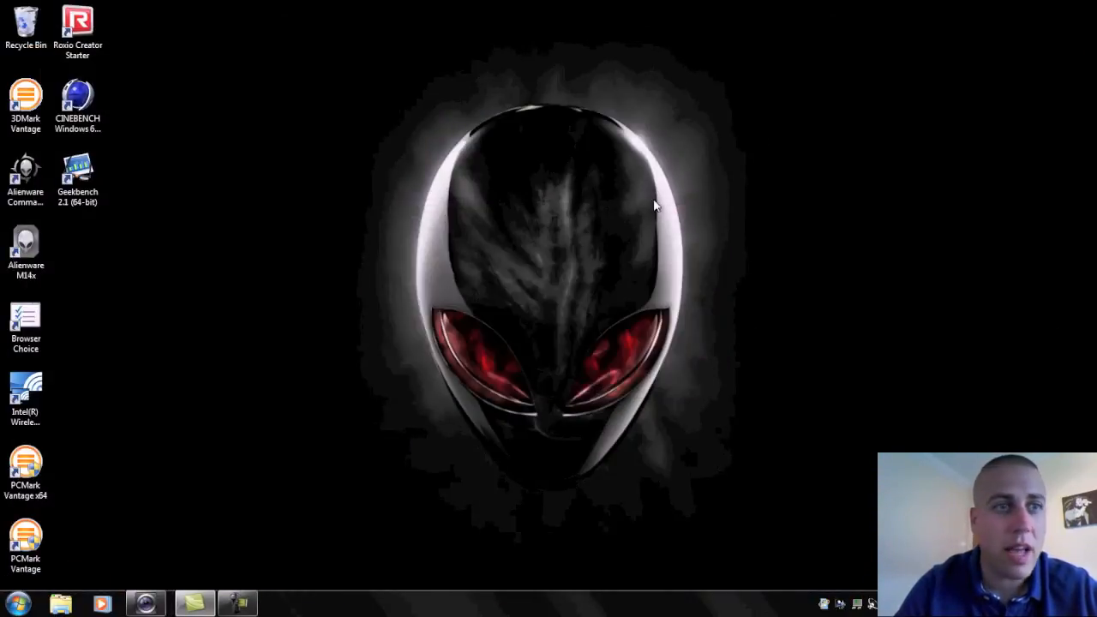
{"action": "left_click", "coordinate": [77, 103]}
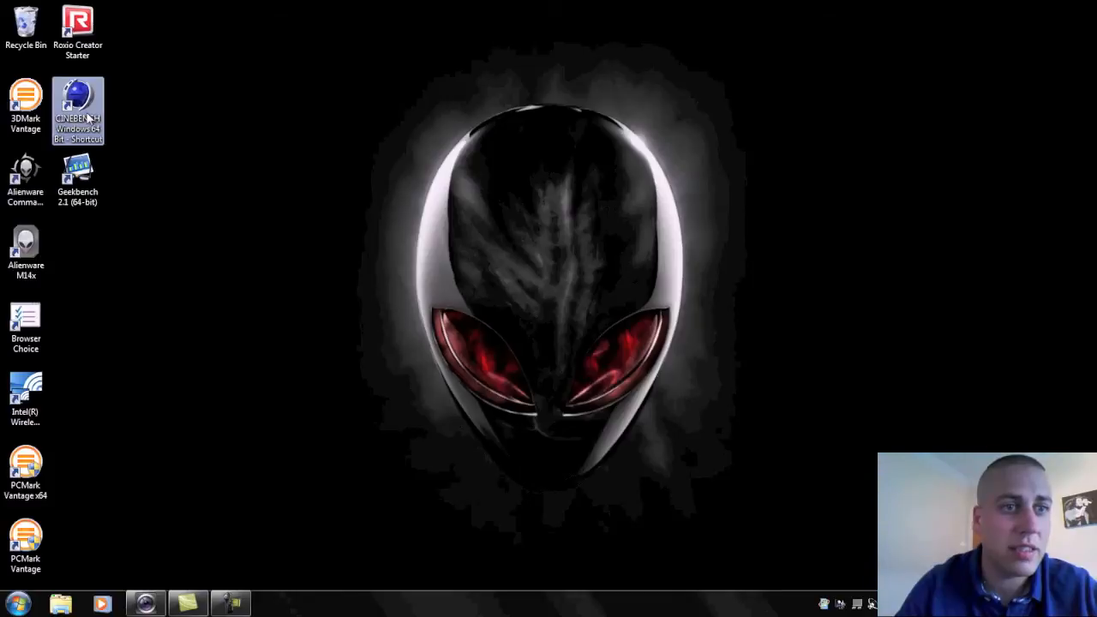
{"action": "double_click", "coordinate": [77, 110]}
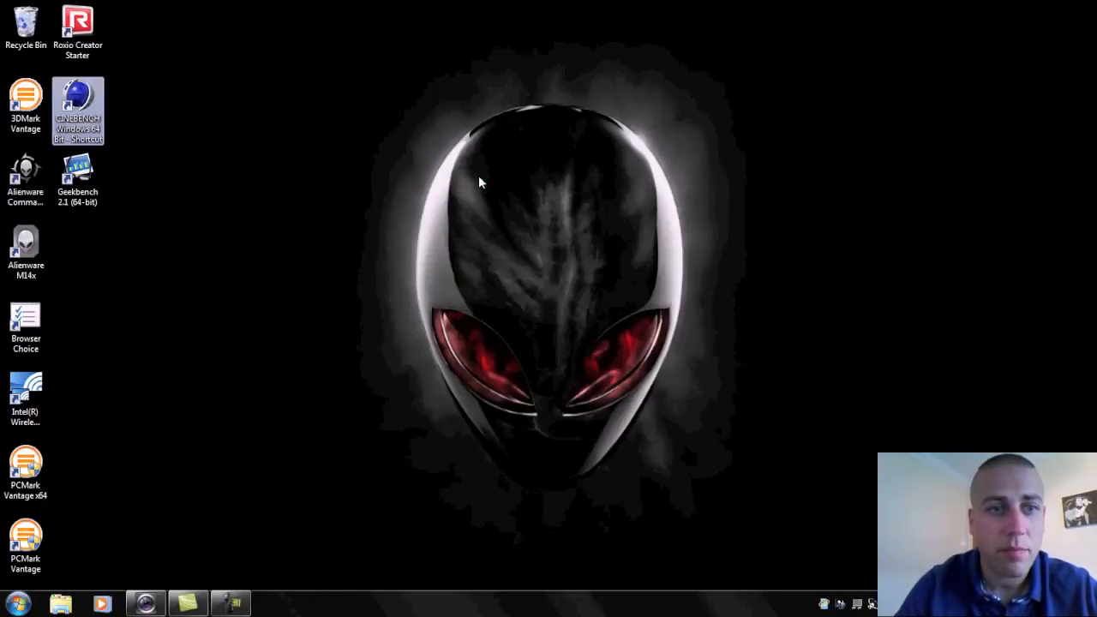
{"action": "double_click", "coordinate": [77, 99]}
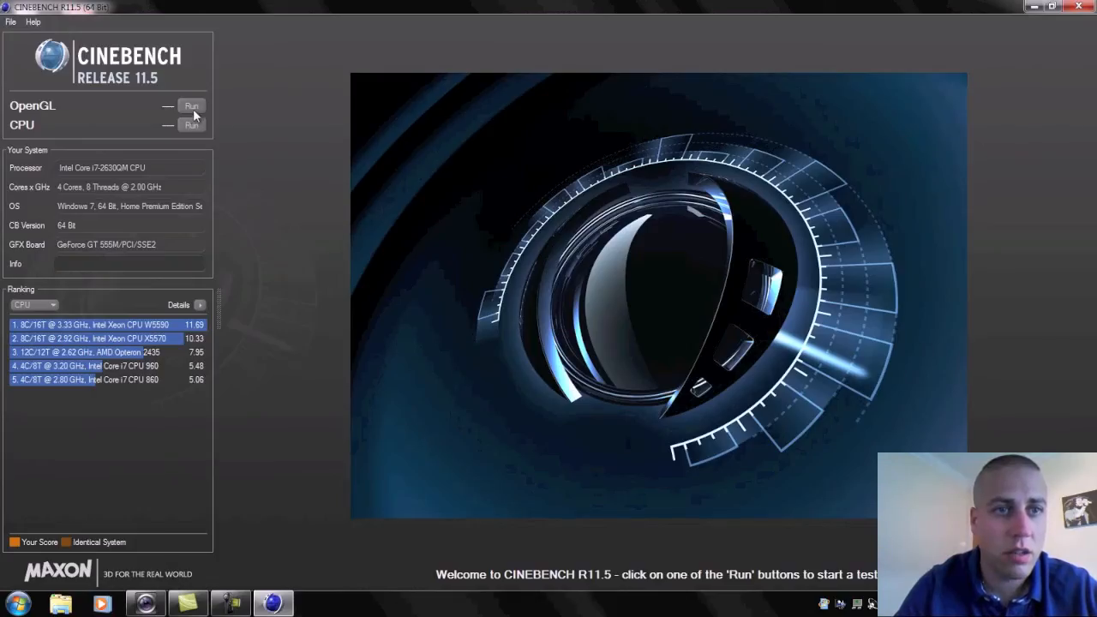
Step: Run the CINEBENCH OpenGL test, scoring 30.16 fps and ranking fifth
{"action": "left_click", "coordinate": [191, 106]}
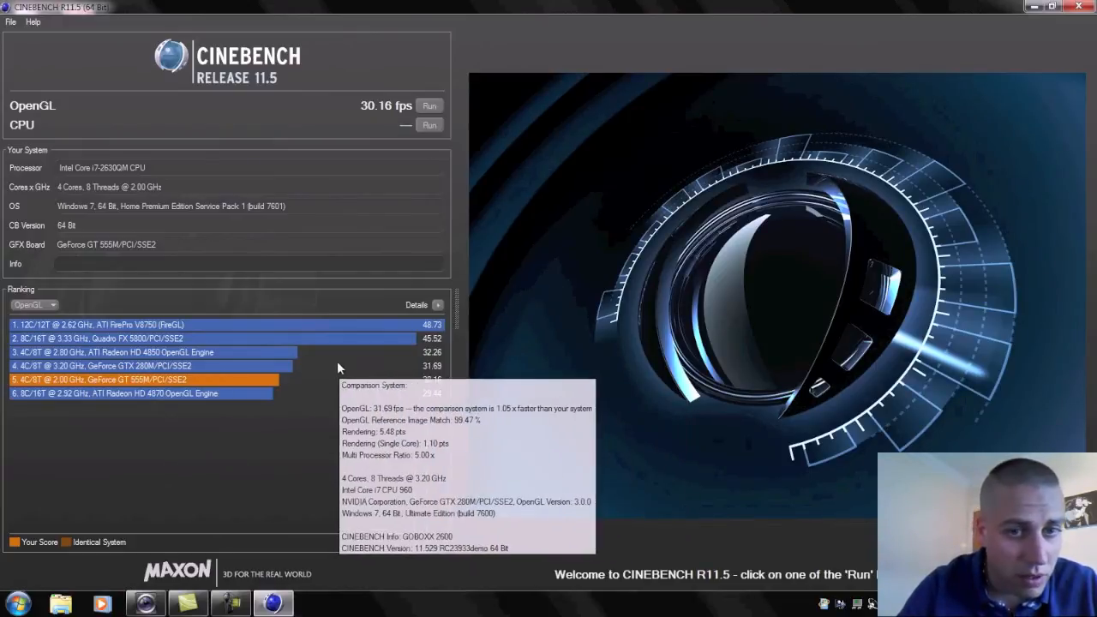
{"action": "mouse_move", "coordinate": [266, 370]}
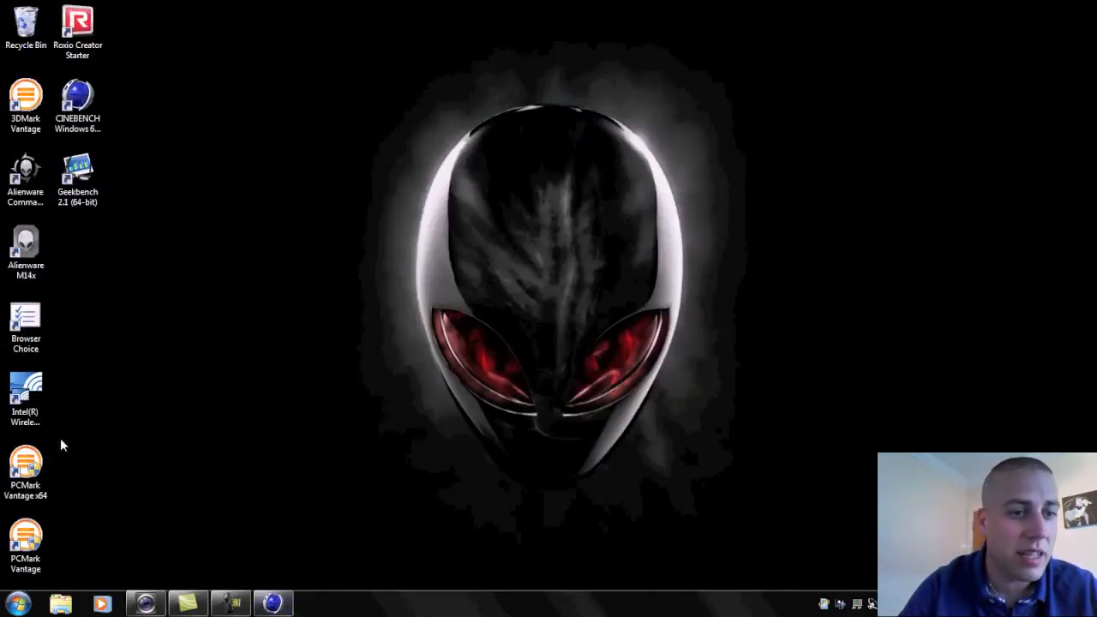
{"action": "mouse_move", "coordinate": [182, 345]}
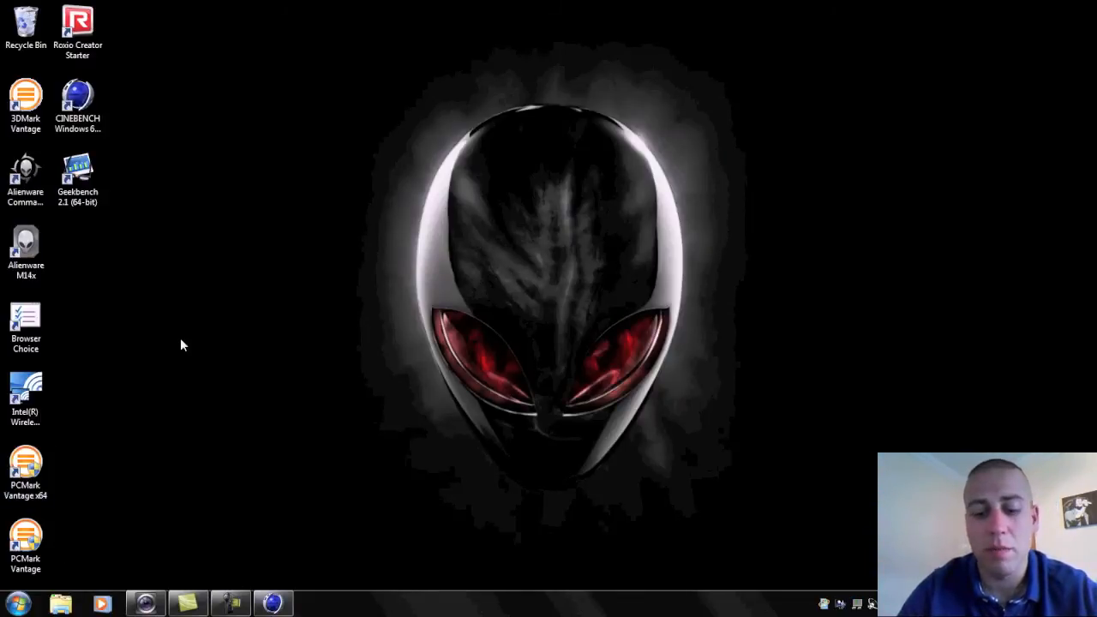
{"action": "mouse_move", "coordinate": [373, 298]}
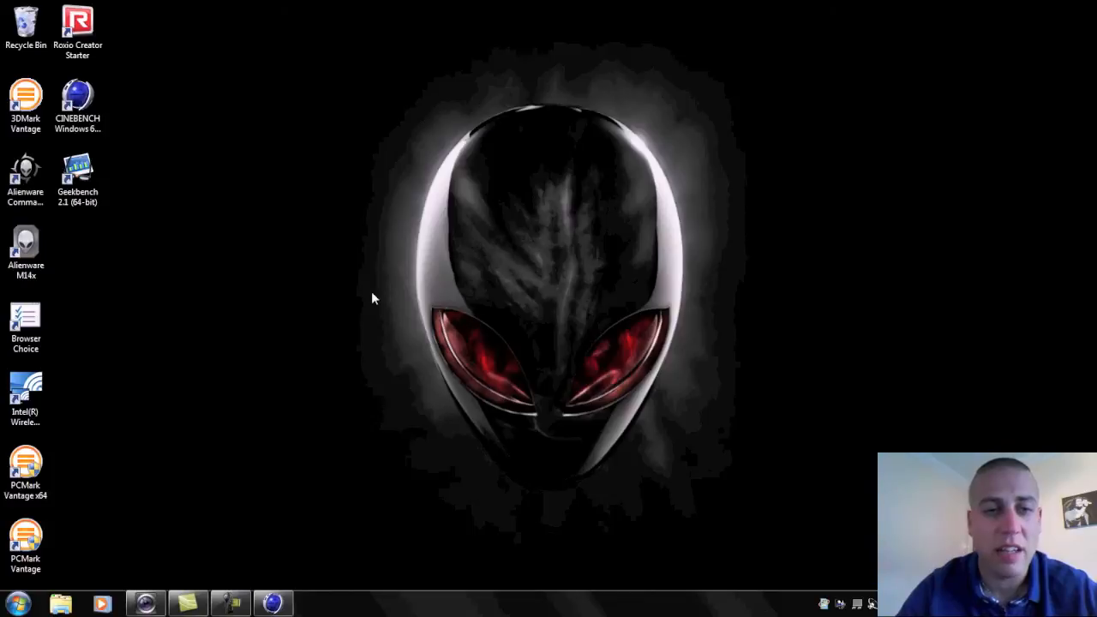